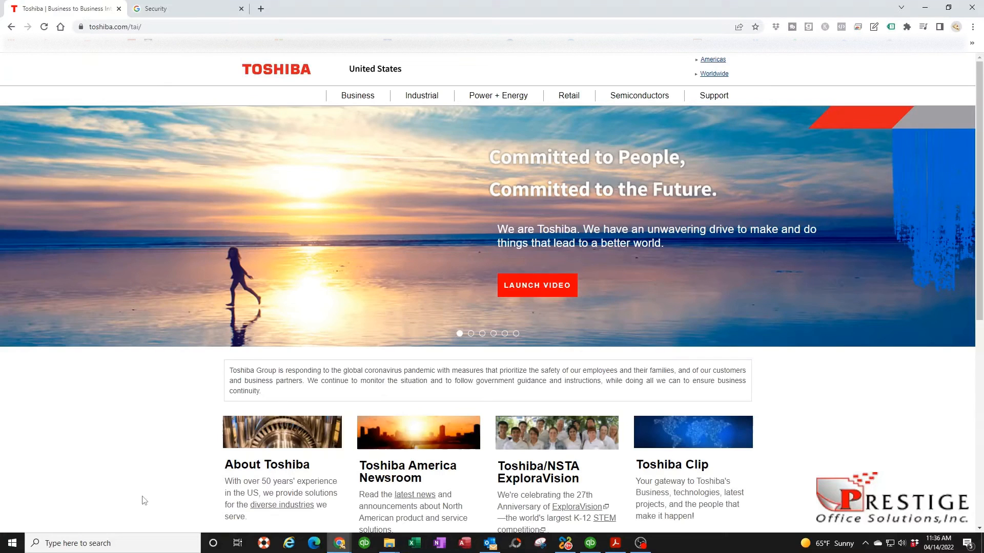
- Show the Google Account Security page's 'Signing in to Google' section with 2-Step Verification on
{"action": "left_click", "coordinate": [175, 8]}
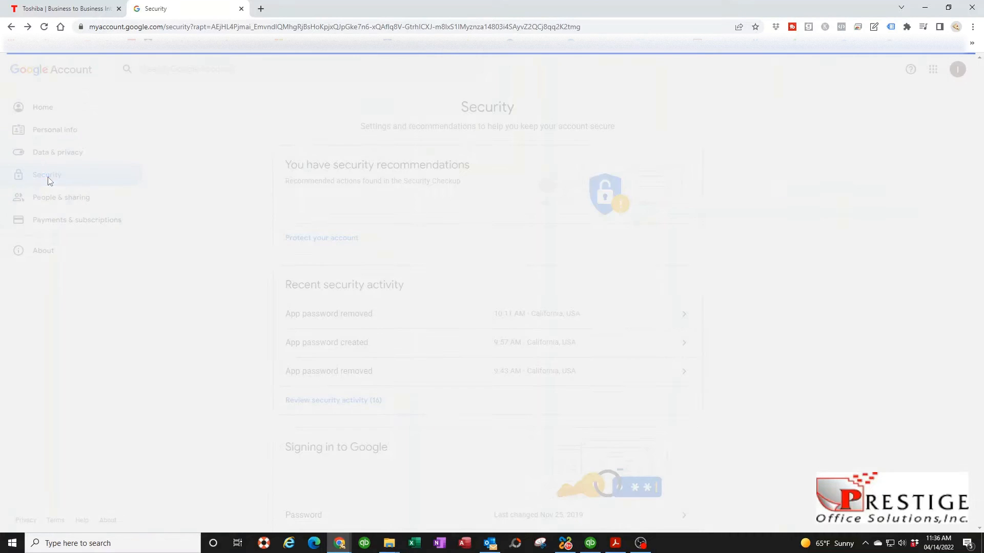
{"action": "scroll", "scroll_direction": "down", "scroll_amount": 3}
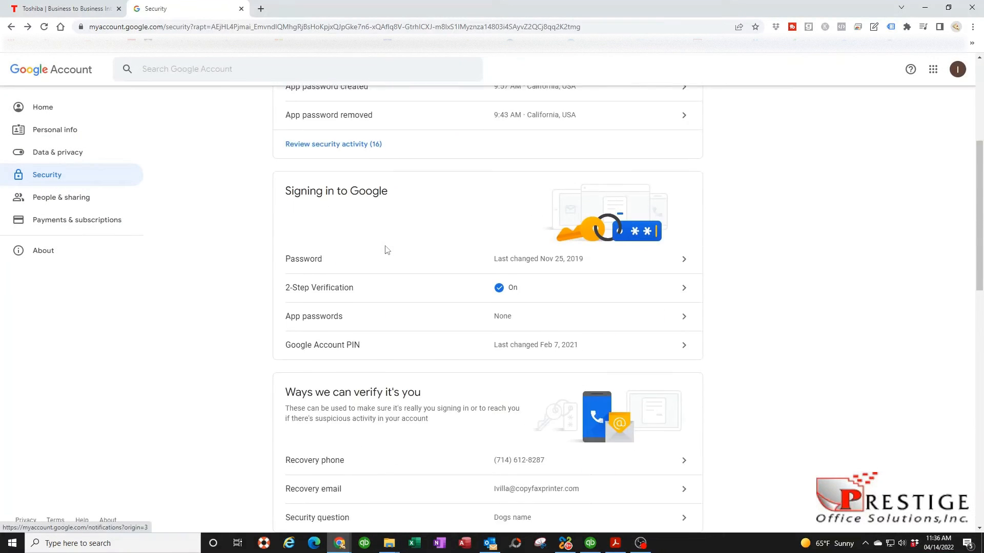
{"action": "scroll", "scroll_direction": "down", "scroll_amount": 3}
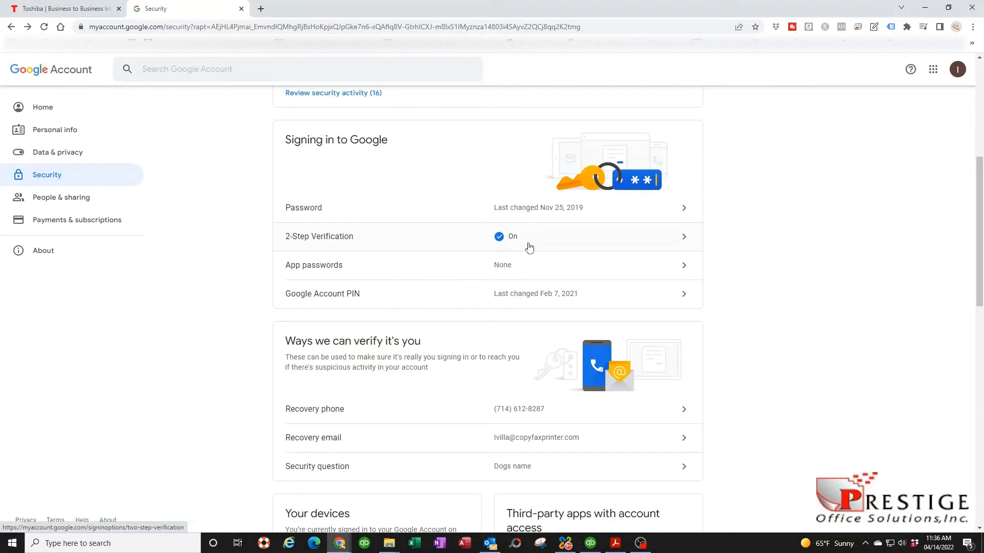
{"action": "mouse_move", "coordinate": [416, 240]}
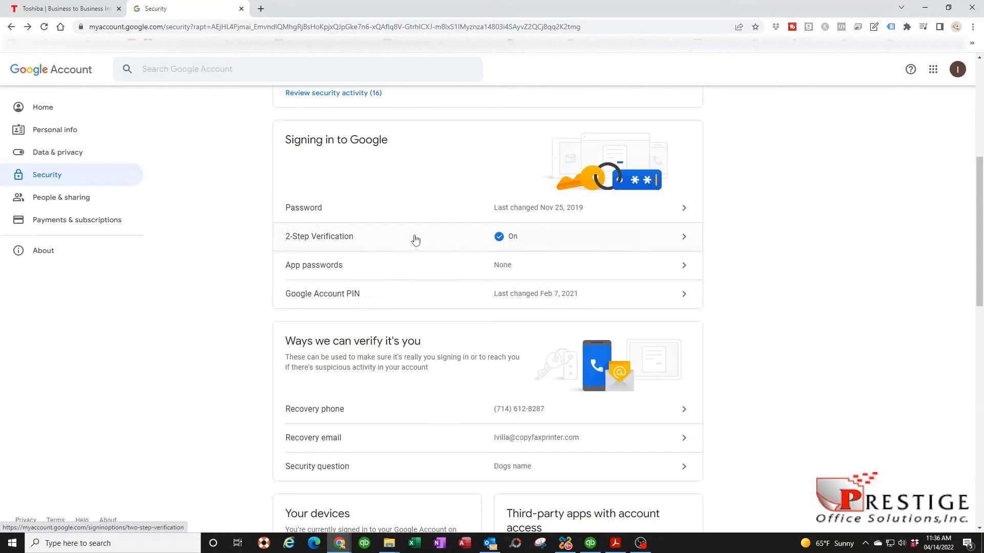
{"action": "mouse_move", "coordinate": [382, 237]}
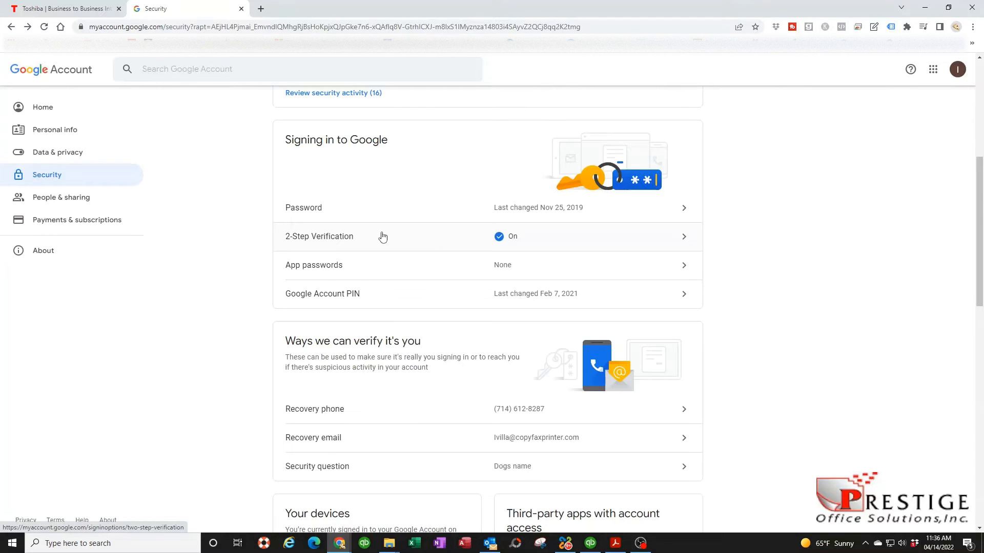
{"action": "mouse_move", "coordinate": [432, 245]}
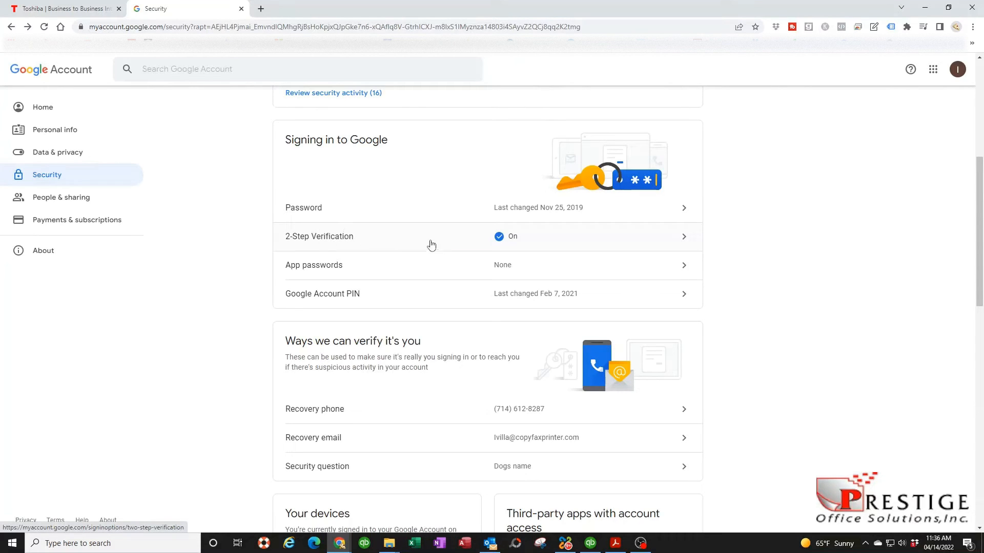
{"action": "mouse_move", "coordinate": [375, 240]}
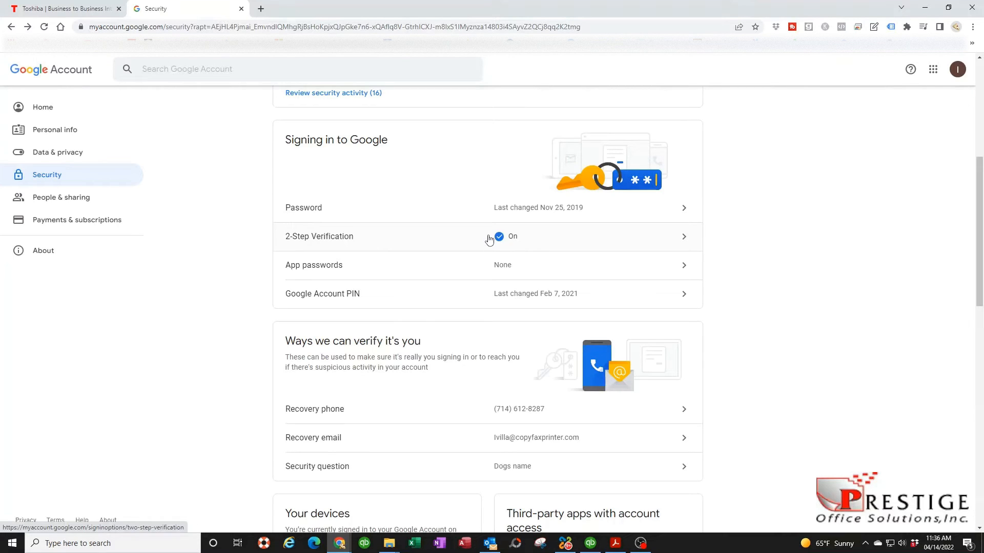
{"action": "mouse_move", "coordinate": [439, 245]}
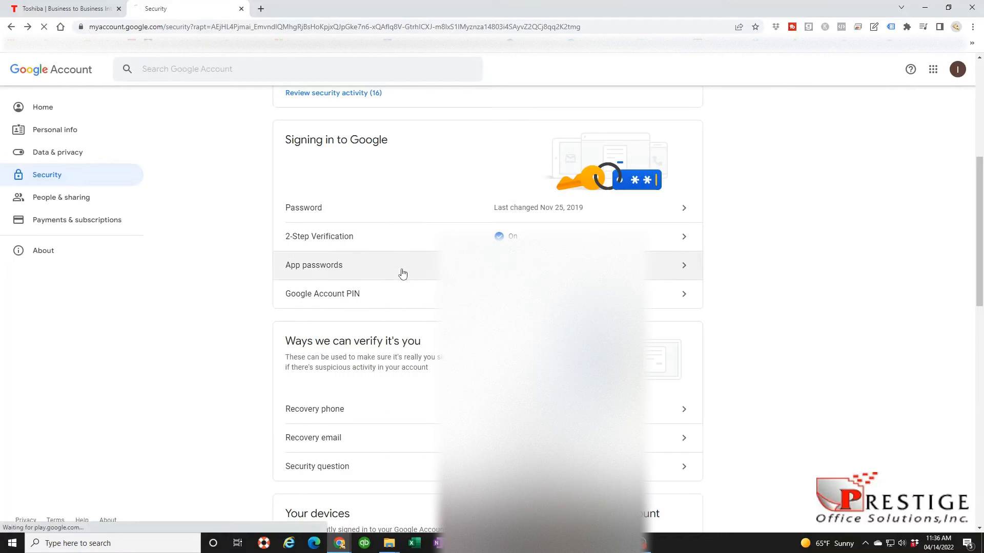
- Open App passwords, triggering the 'Verify it's you' phone confirmation
{"action": "left_click", "coordinate": [313, 264]}
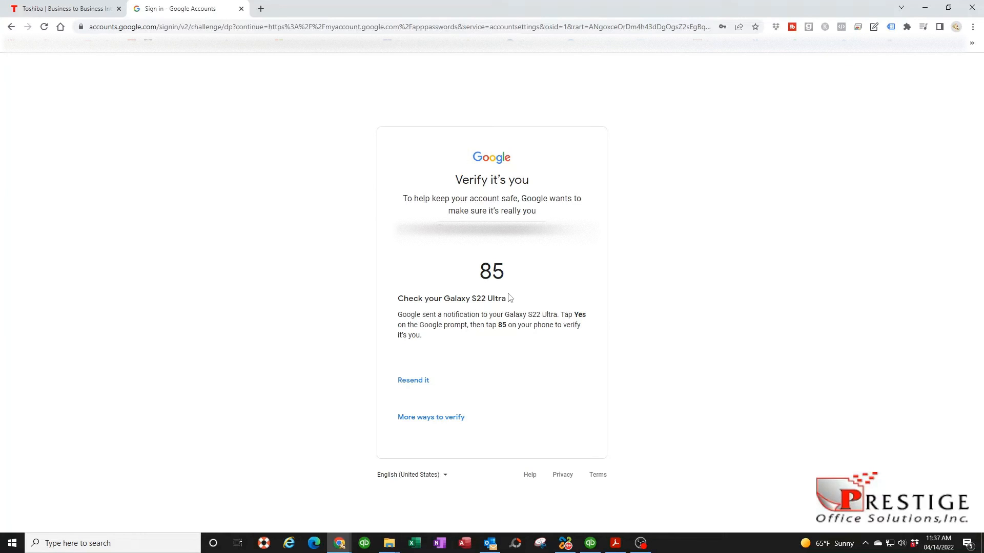
{"action": "mouse_move", "coordinate": [560, 263]}
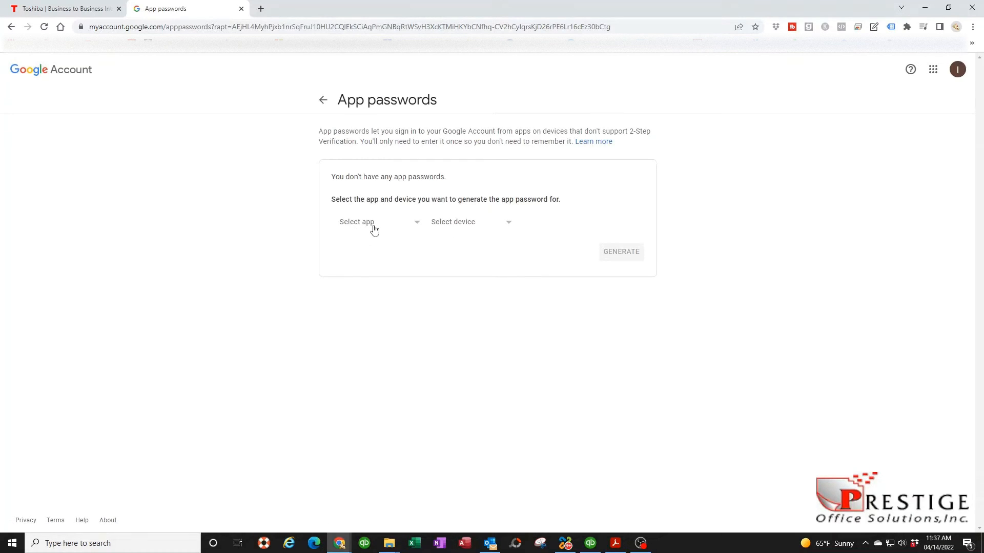
- Generate a custom app password named 'Toshiba copier' and copy it
{"action": "left_click", "coordinate": [376, 222]}
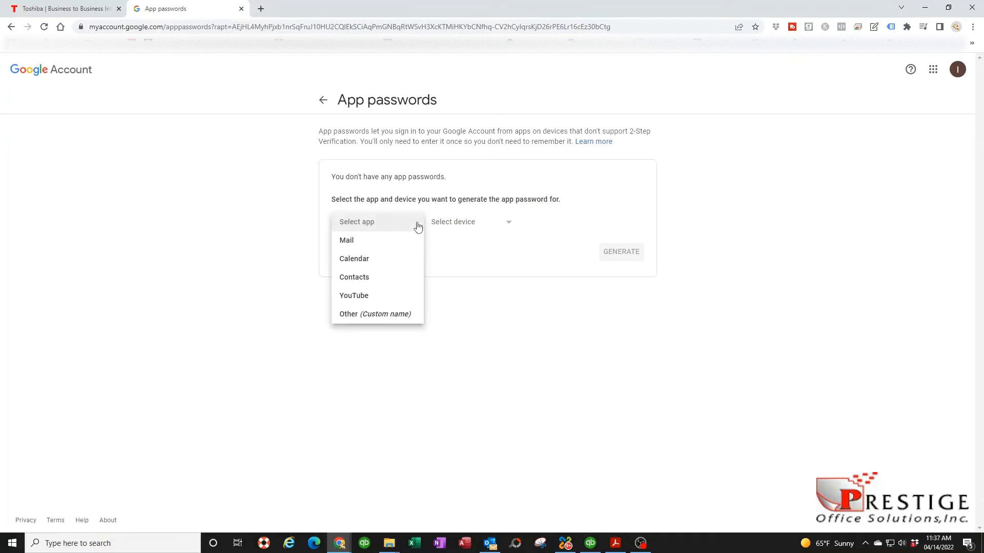
{"action": "left_click", "coordinate": [375, 313]}
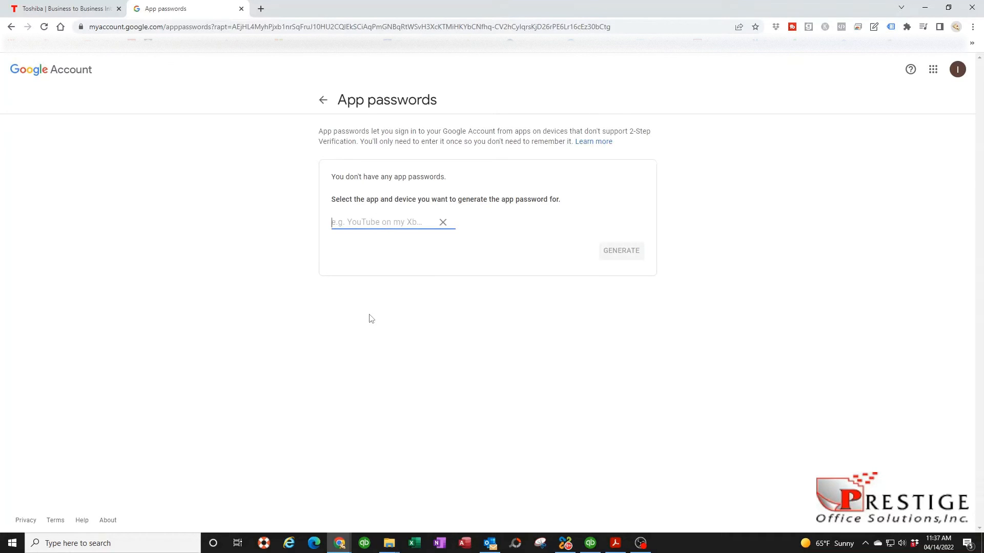
{"action": "mouse_move", "coordinate": [395, 215]}
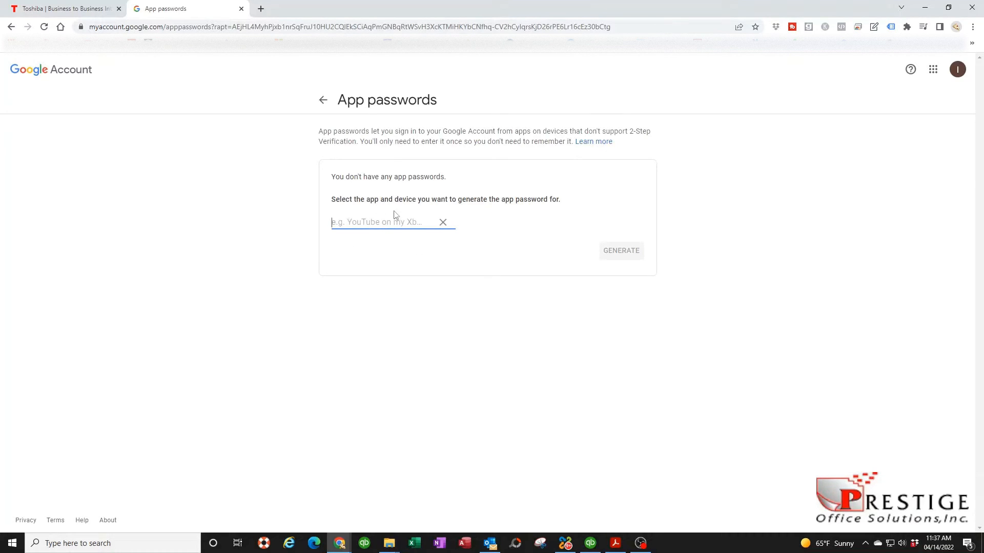
{"action": "mouse_move", "coordinate": [545, 210]}
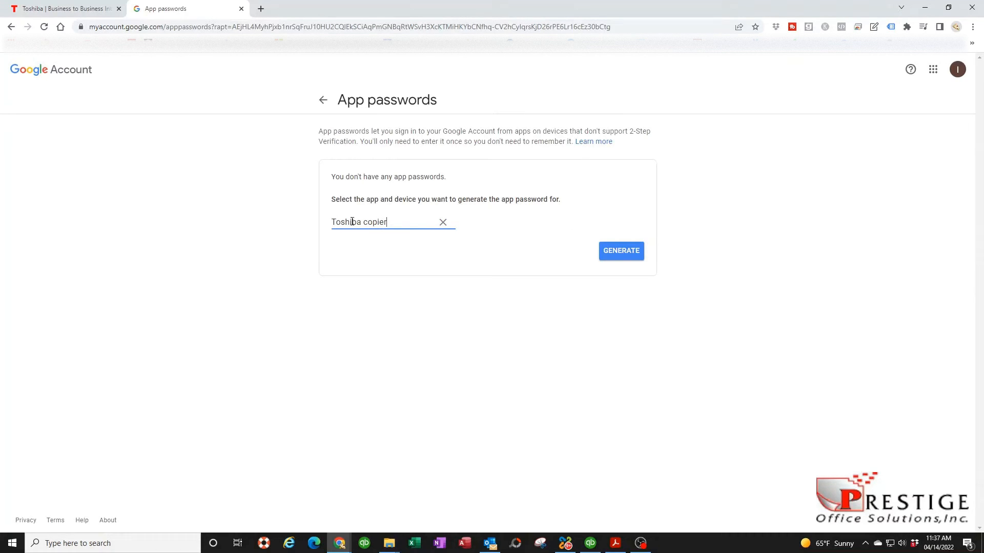
{"action": "mouse_move", "coordinate": [621, 250]}
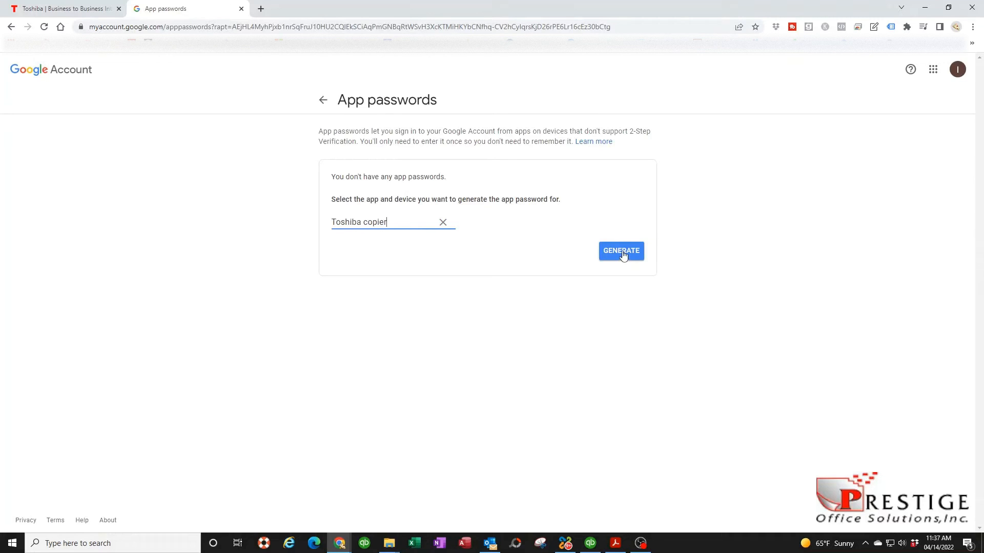
{"action": "left_click", "coordinate": [621, 251]}
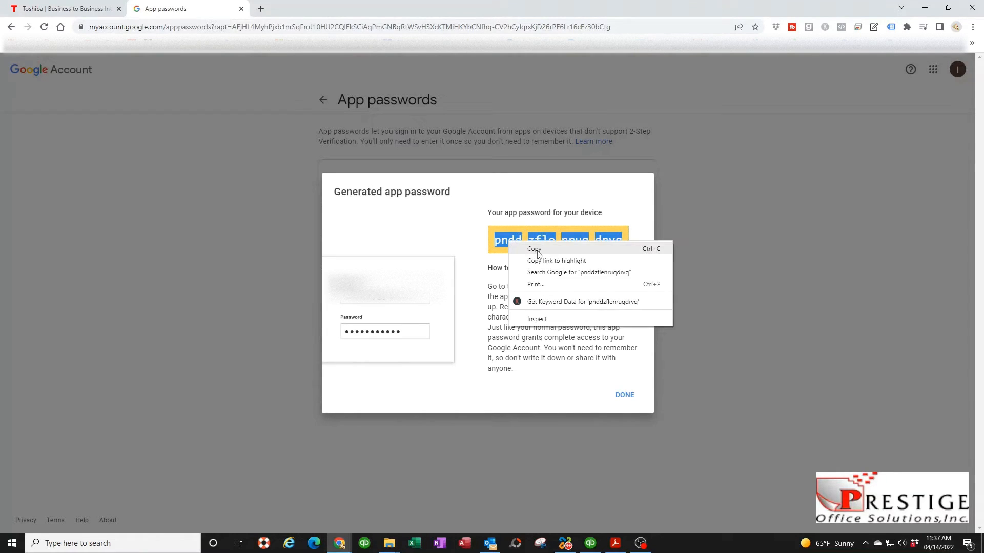
{"action": "left_click", "coordinate": [534, 249]}
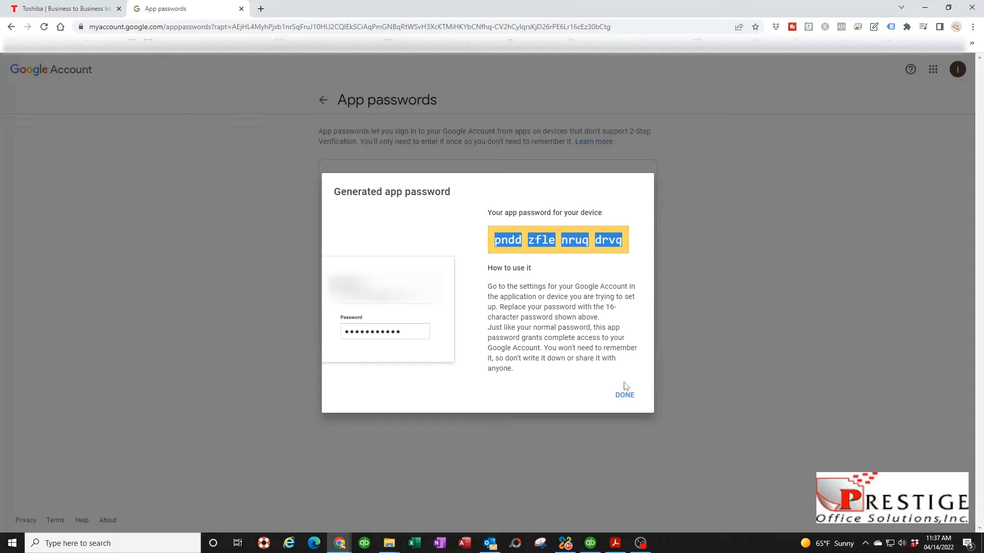
{"action": "left_click", "coordinate": [624, 394]}
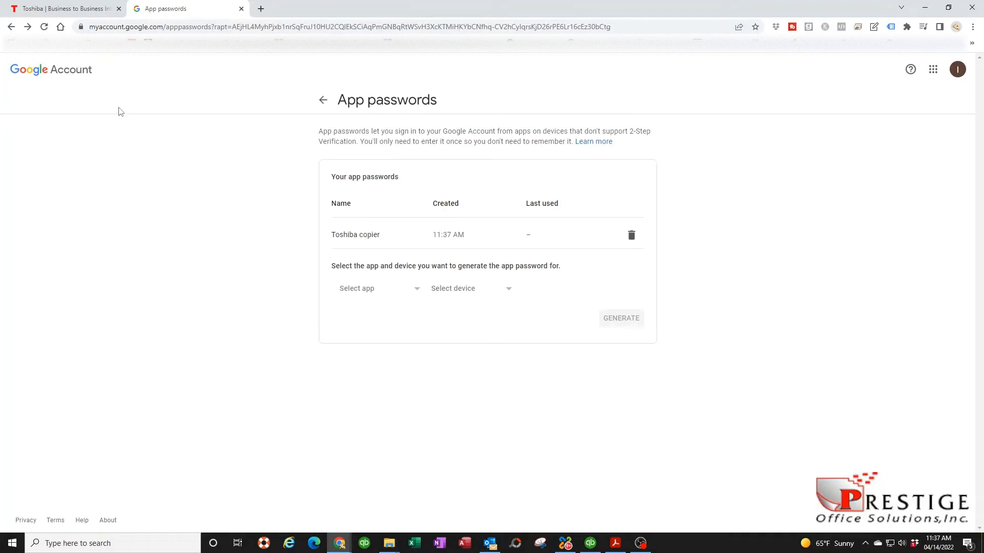
- Load the printer's TopAccess page at 192.168.0.44 in the Toshiba tab
{"action": "left_click", "coordinate": [62, 8]}
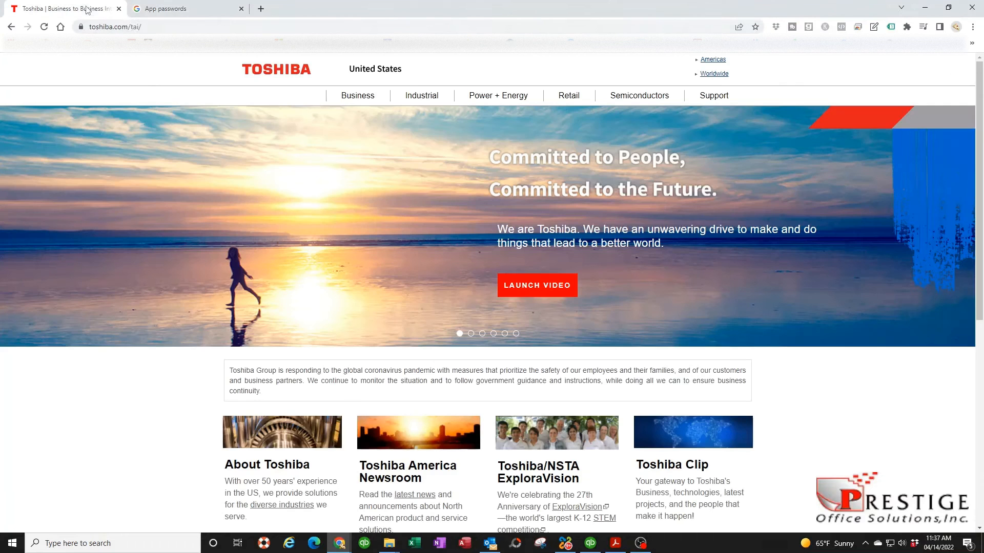
{"action": "left_click", "coordinate": [113, 27]}
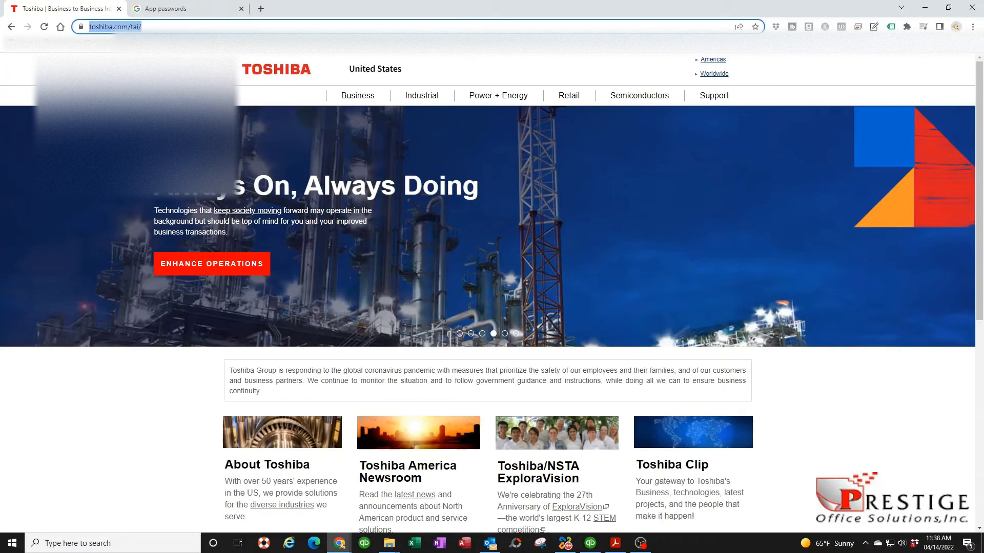
{"action": "type", "text": "192.168.0.44/?MAIN=TOPACCESS"}
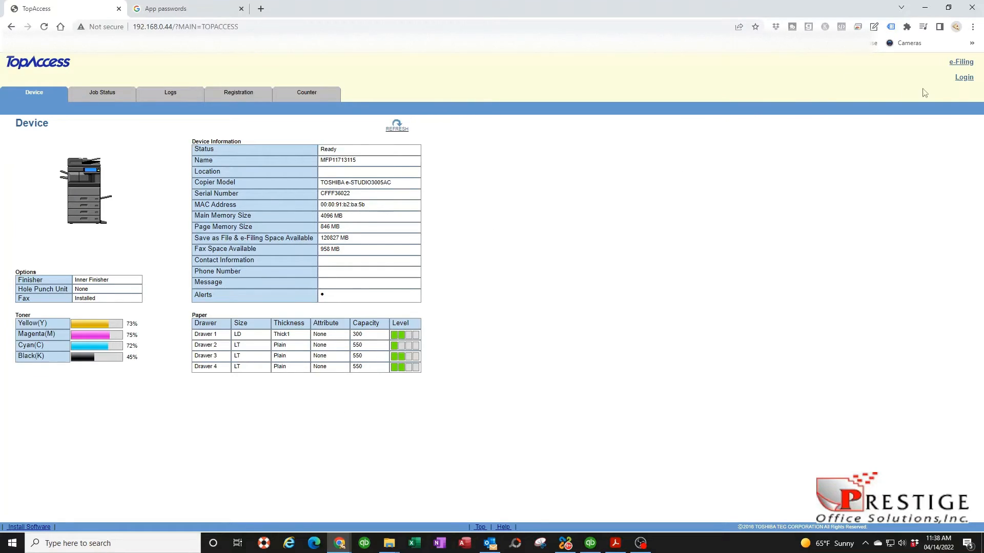
- Sign in to TopAccess as admin and go to the Administration setup area
{"action": "left_click", "coordinate": [963, 77]}
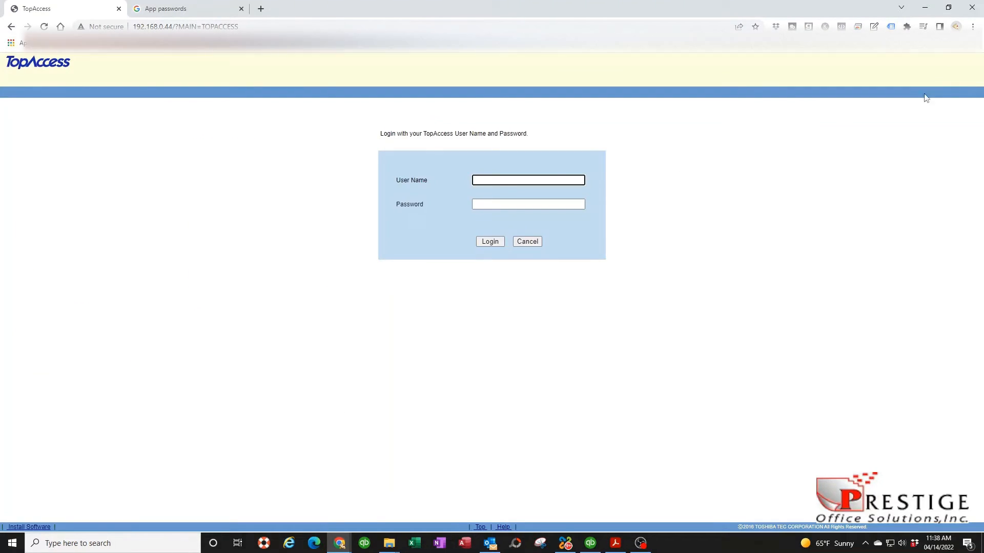
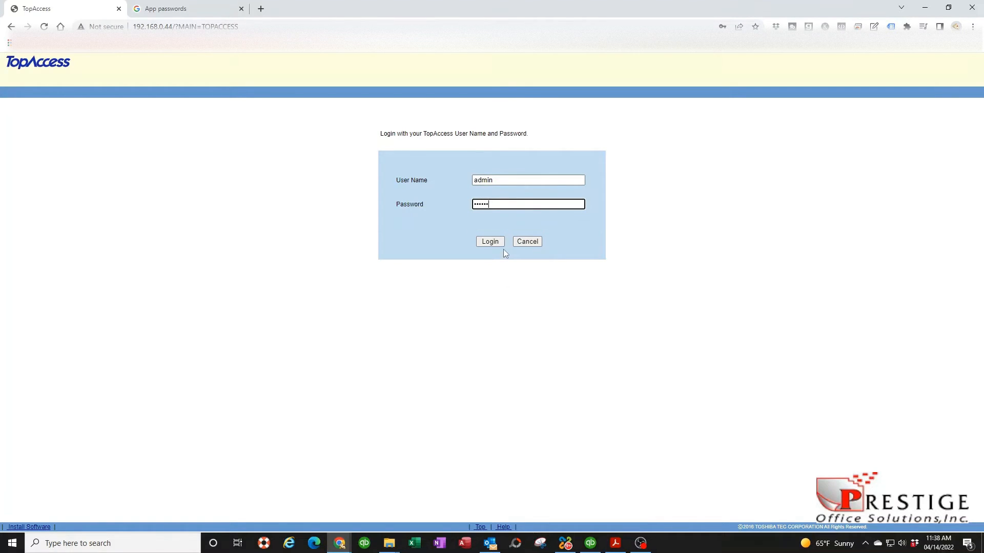
{"action": "left_click", "coordinate": [490, 241]}
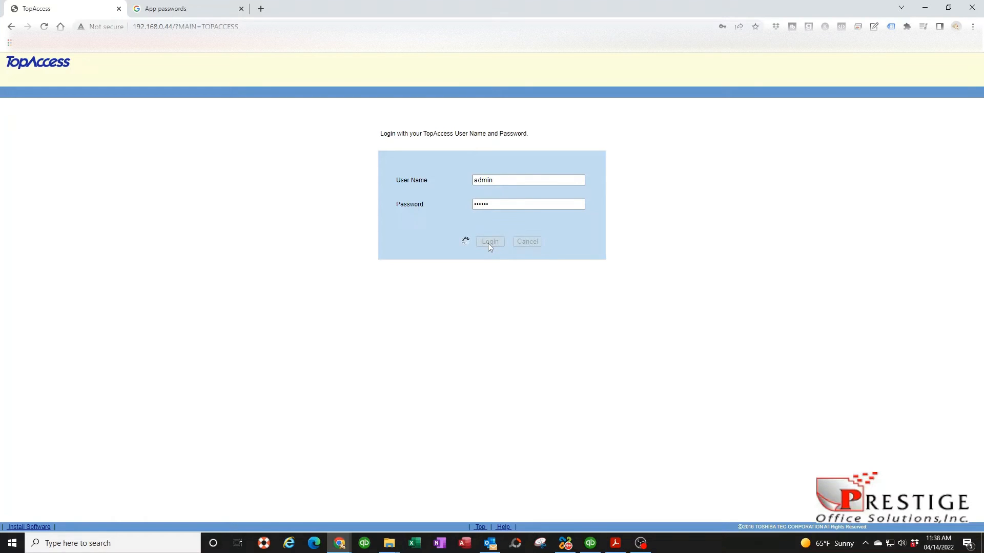
{"action": "left_click", "coordinate": [490, 242]}
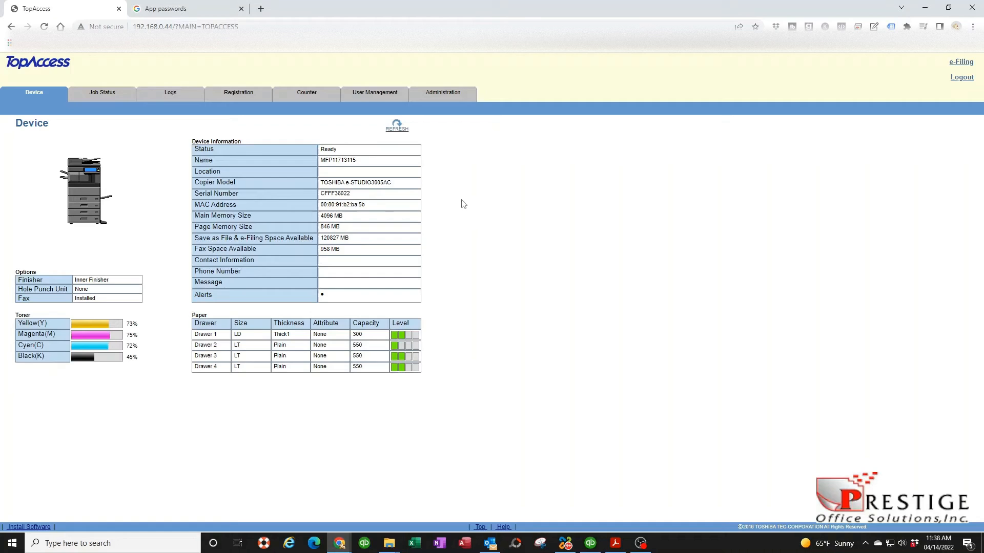
{"action": "left_click", "coordinate": [441, 92]}
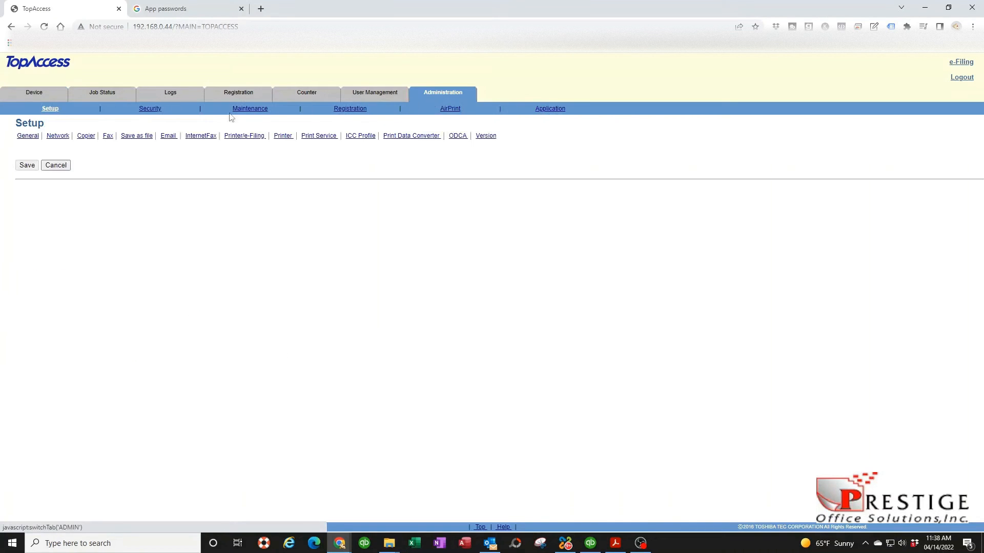
- Go to Network > Basic Setting and reach the DNS section
{"action": "left_click", "coordinate": [57, 135]}
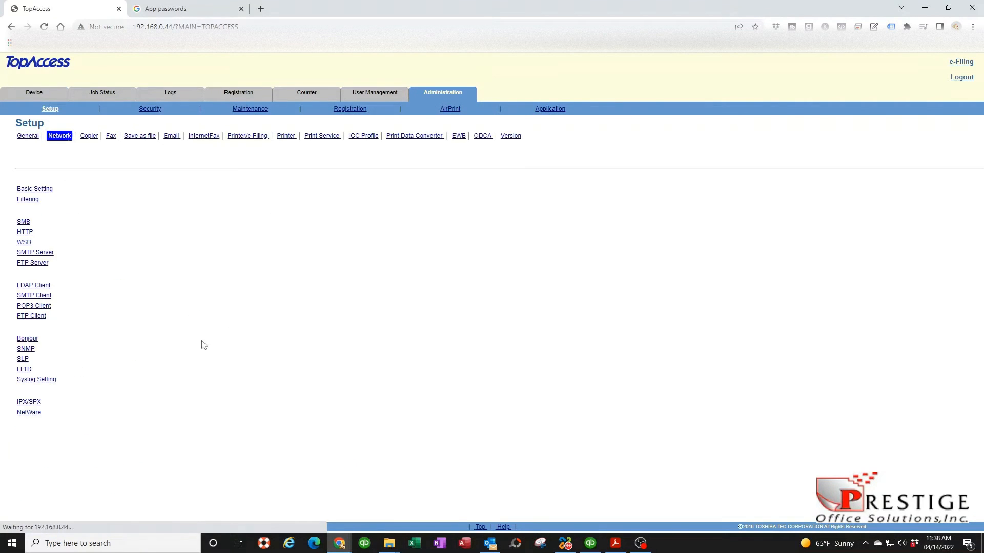
{"action": "left_click", "coordinate": [35, 189]}
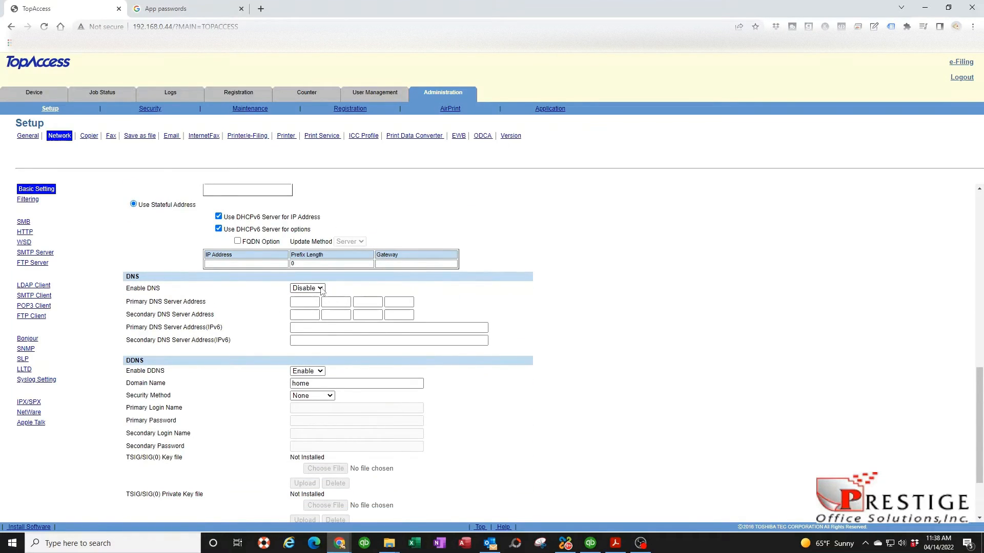
{"action": "left_click", "coordinate": [306, 288]}
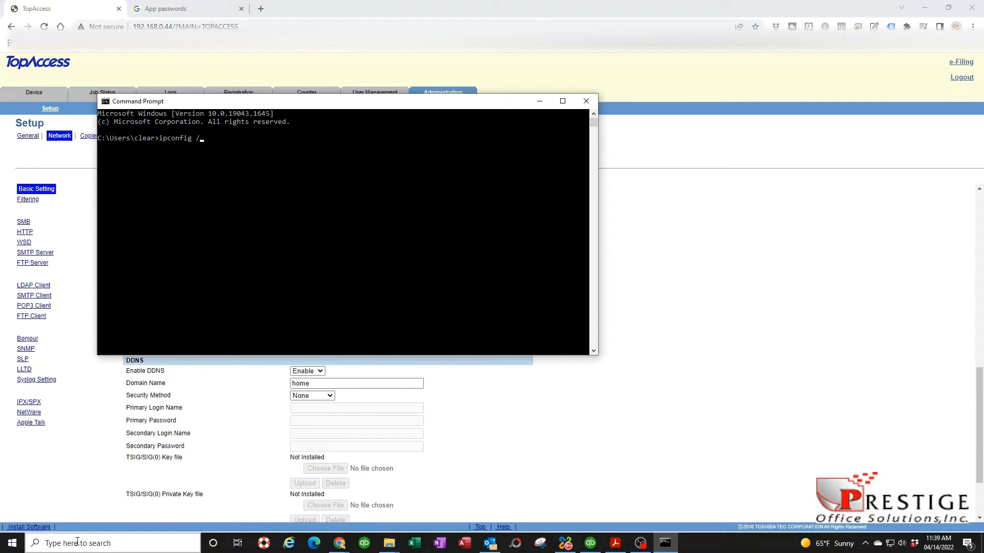
- Run ipconfig /all in Command Prompt to look up the network configuration
{"action": "key", "text": "Enter"}
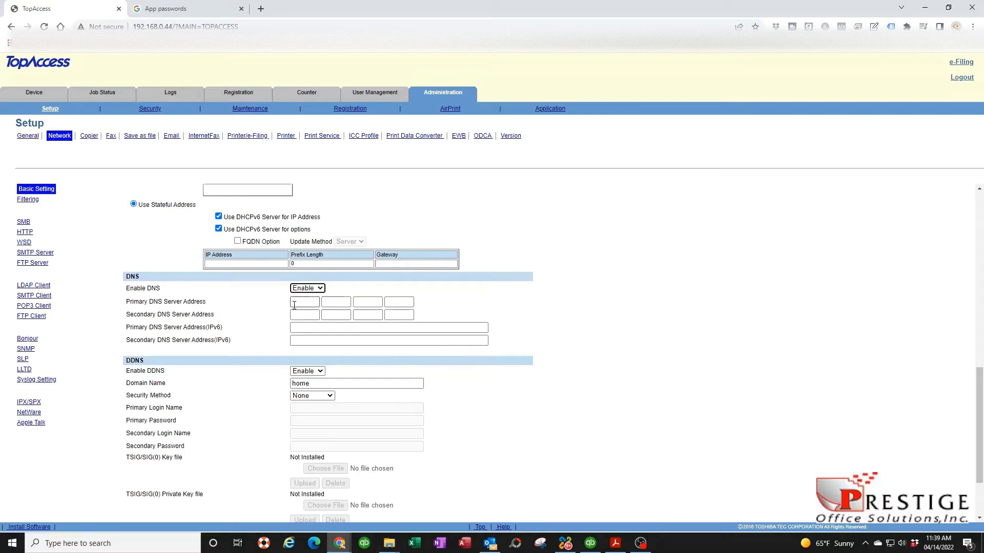
- Enter 8.8.8.8 as the primary DNS server address and move to the secondary DNS
{"action": "type", "text": "8"}
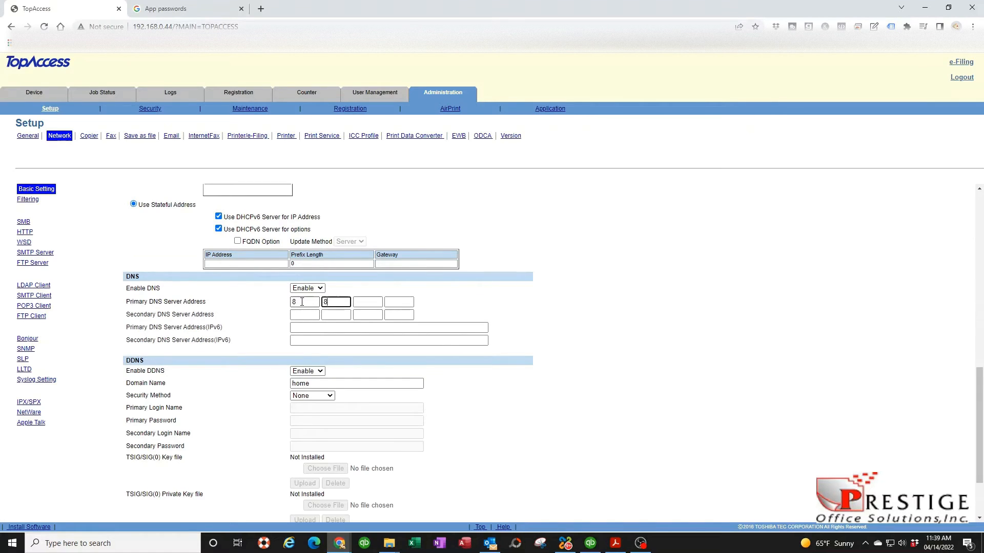
{"action": "type", "text": "8"}
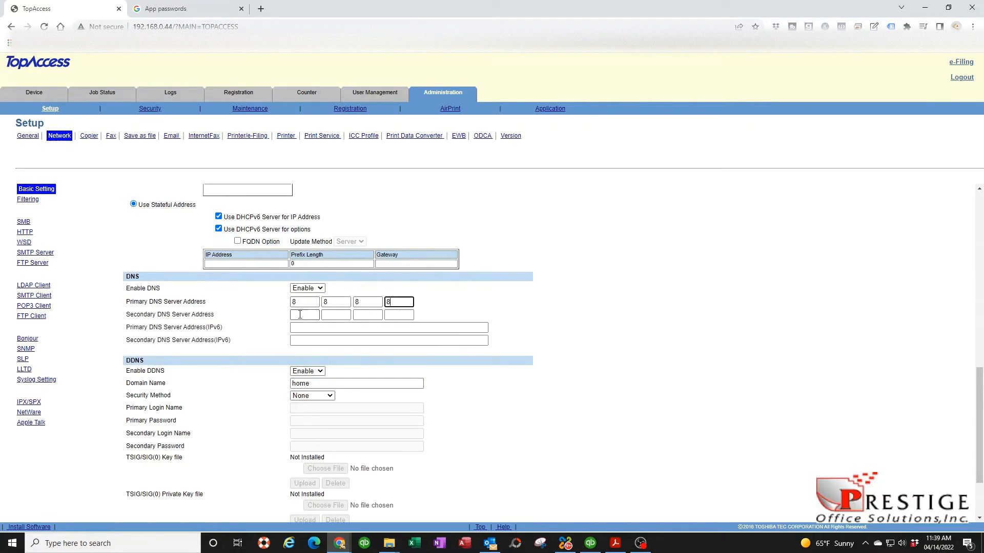
{"action": "left_click", "coordinate": [305, 315]}
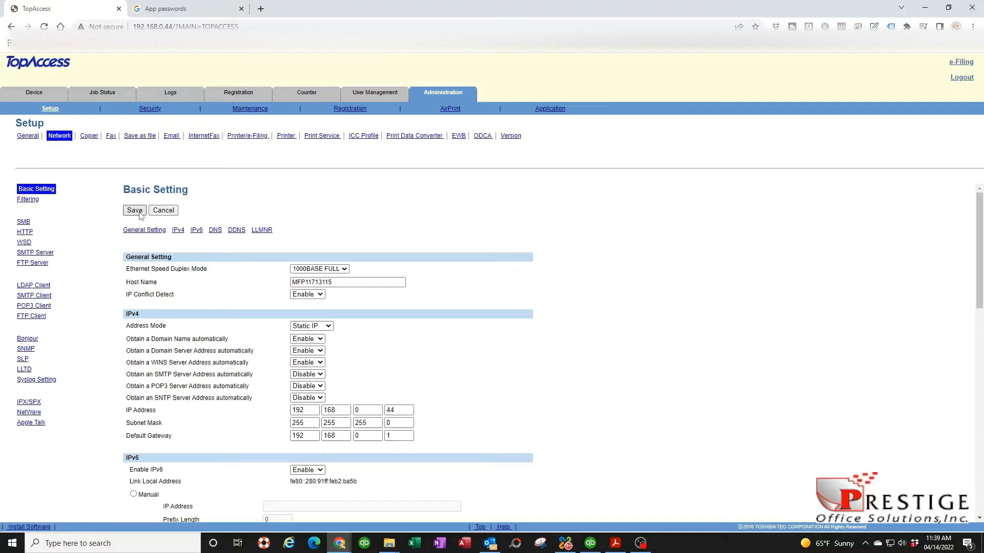
- Save the network settings through the disconnect warning, reload TopAccess and go to Email setup
{"action": "left_click", "coordinate": [134, 210]}
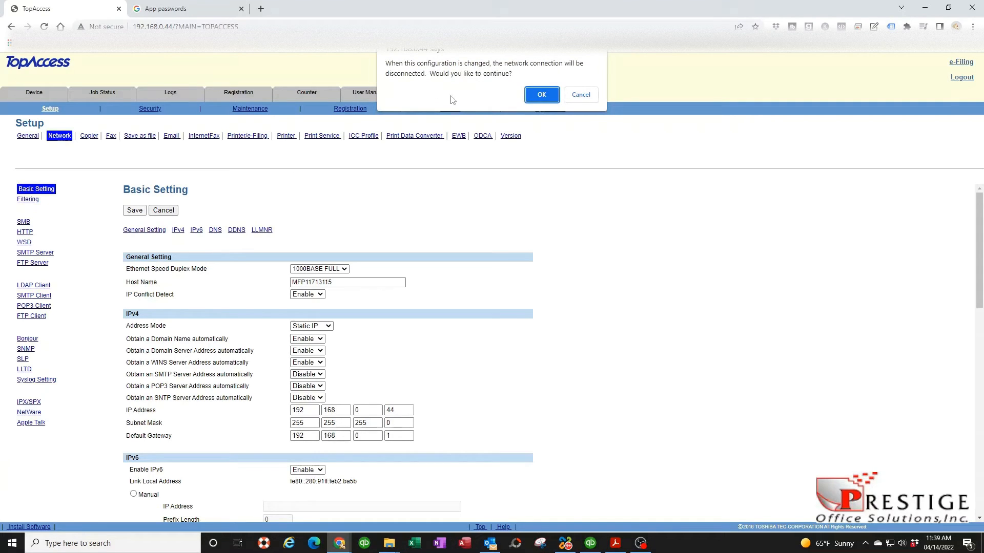
{"action": "left_click", "coordinate": [541, 94]}
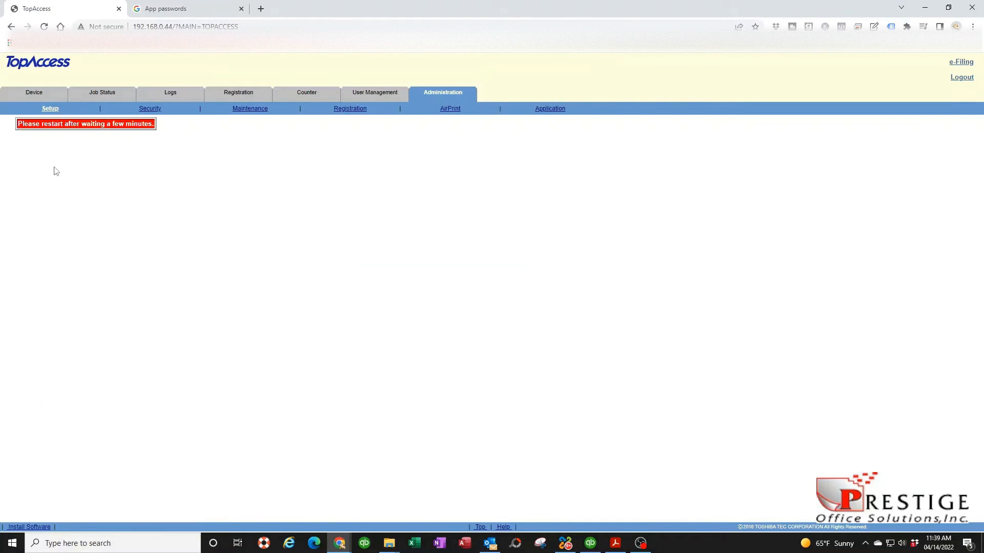
{"action": "mouse_move", "coordinate": [88, 133]}
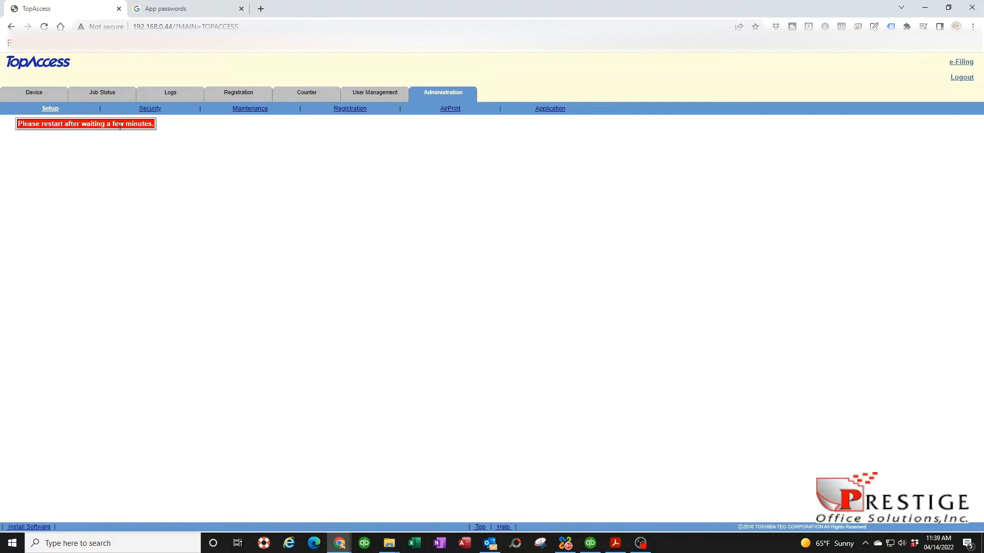
{"action": "left_click", "coordinate": [43, 26]}
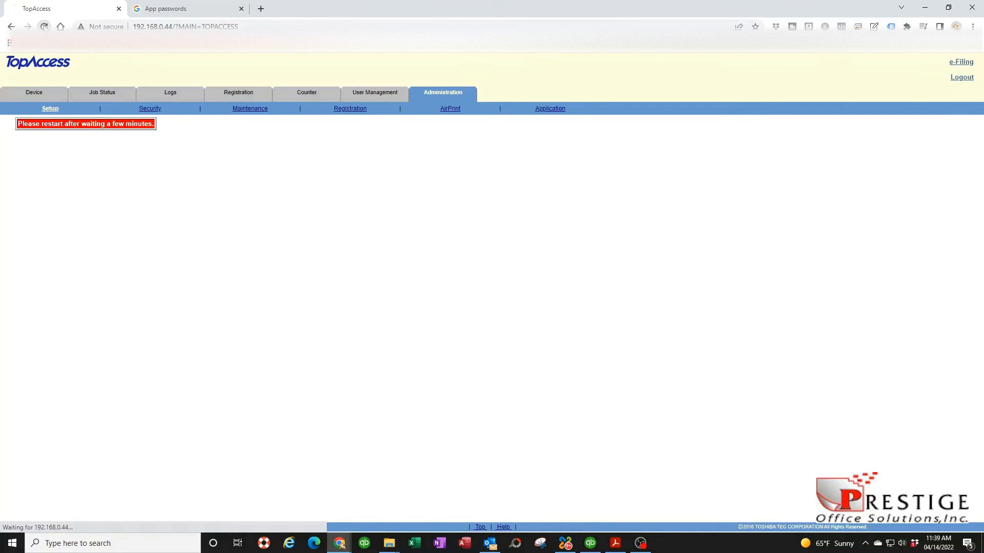
{"action": "left_click", "coordinate": [44, 27]}
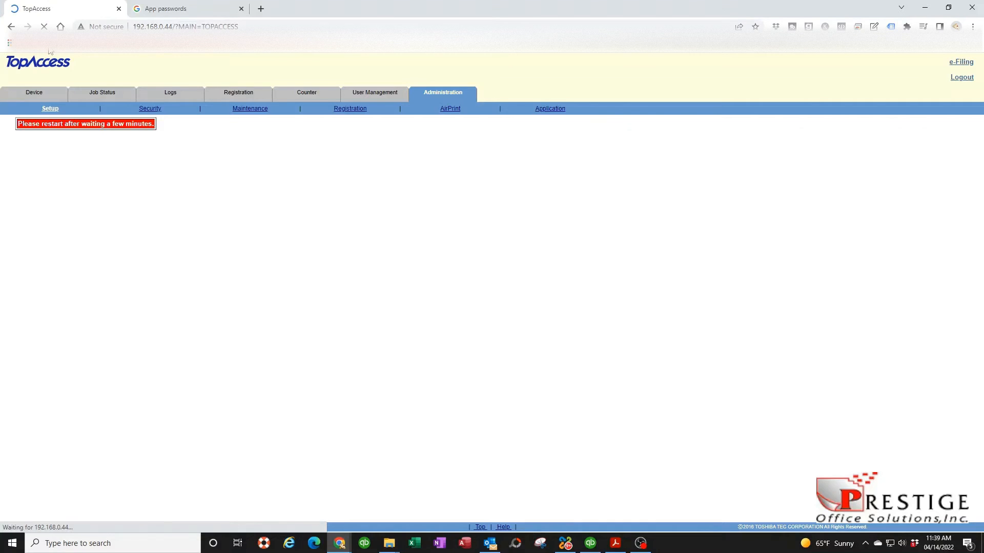
{"action": "left_click", "coordinate": [60, 135]}
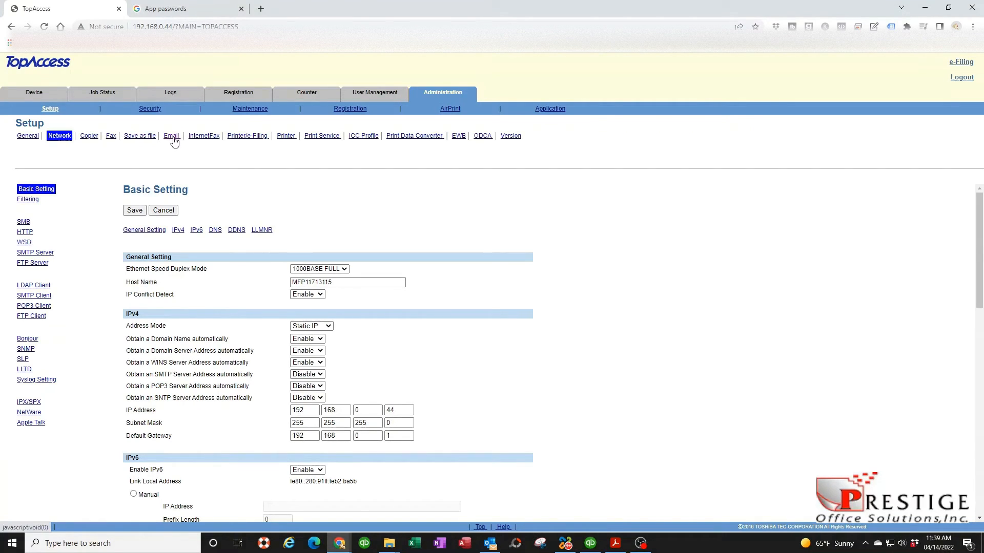
{"action": "left_click", "coordinate": [170, 135]}
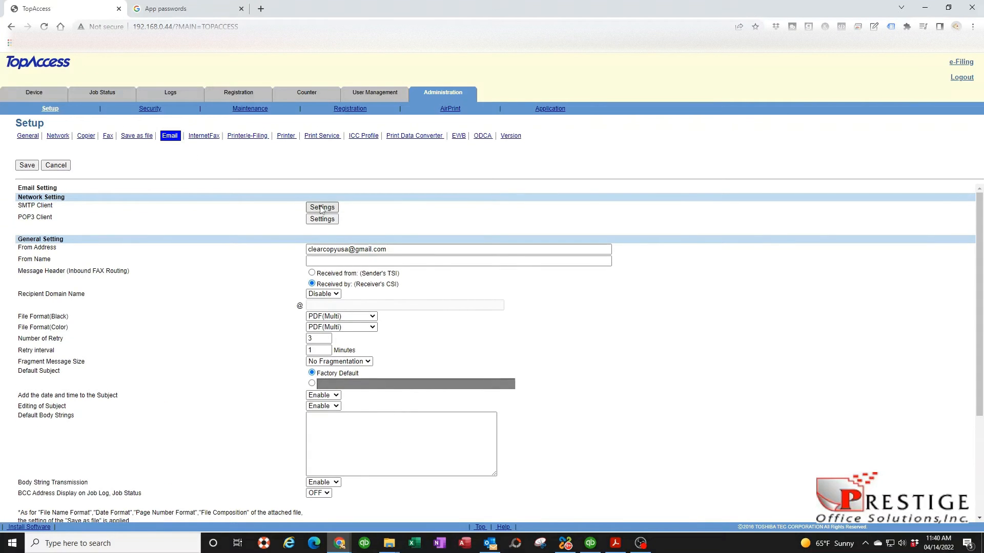
- Enable the SMTP client with SSL 'Accept all certificates without CA', STARTTLS and server smtp.gmail.com
{"action": "left_click", "coordinate": [322, 207]}
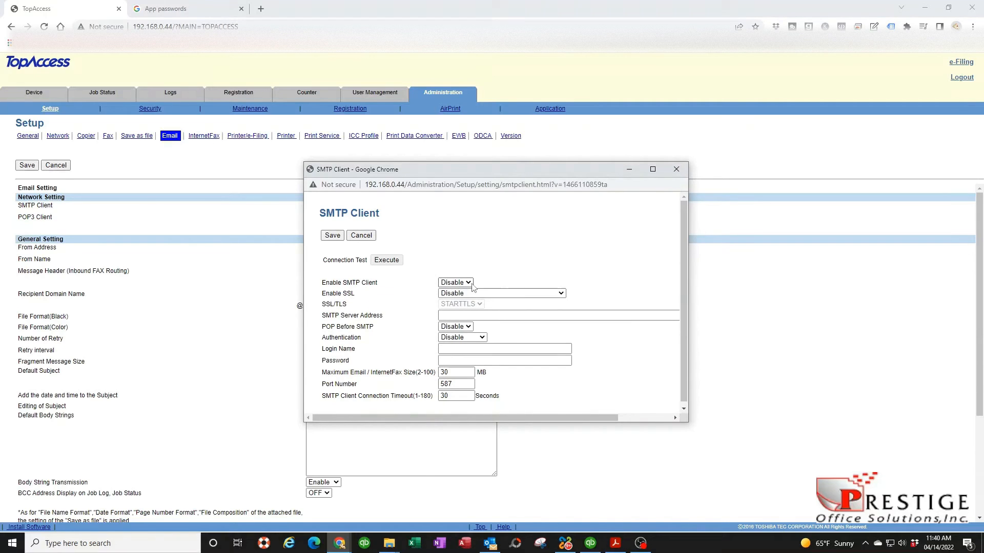
{"action": "left_click", "coordinate": [455, 283]}
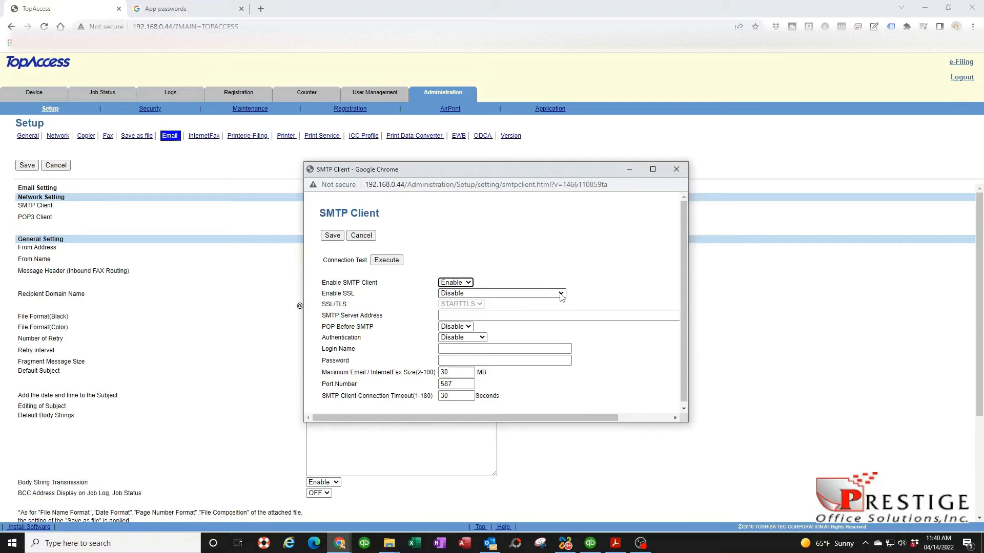
{"action": "left_click", "coordinate": [561, 293]}
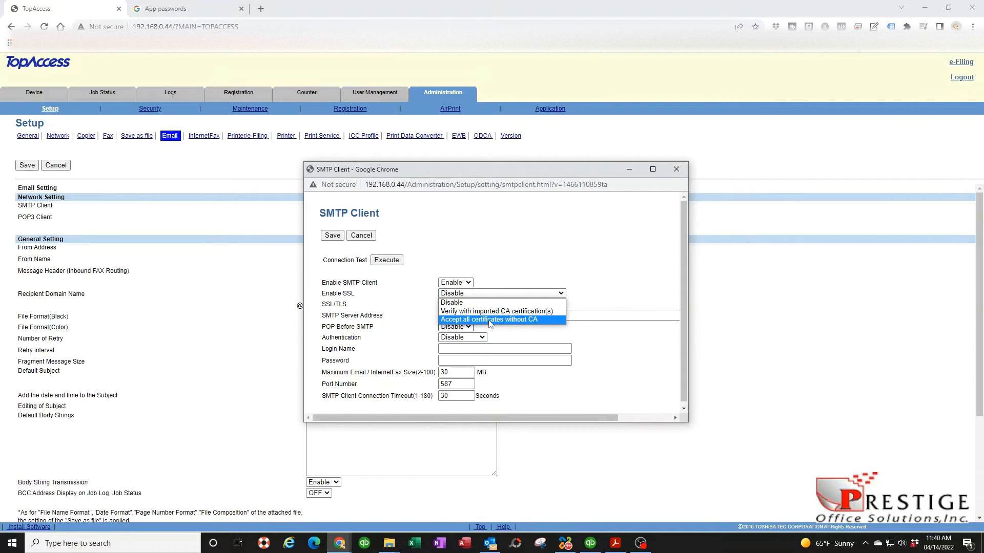
{"action": "left_click", "coordinate": [488, 320]}
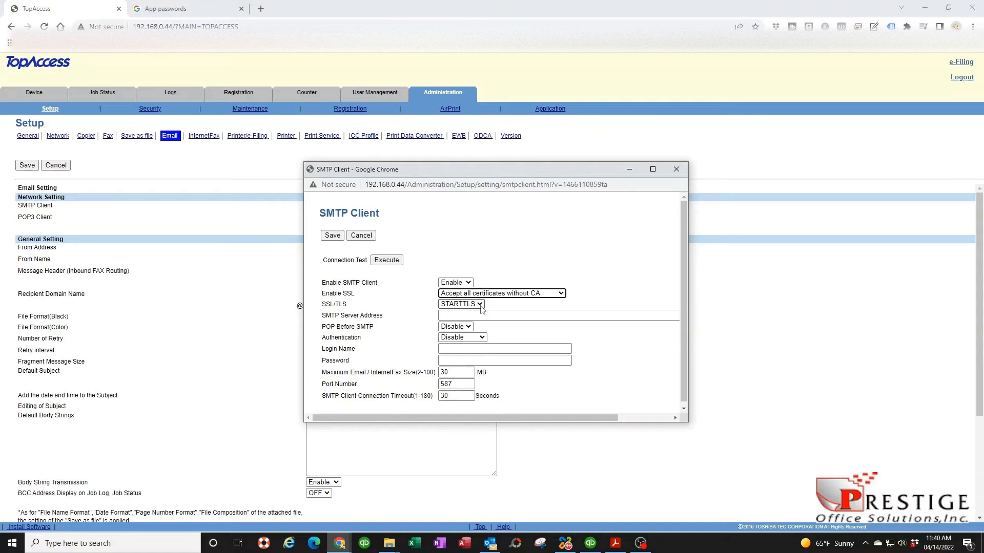
{"action": "left_click", "coordinate": [460, 304]}
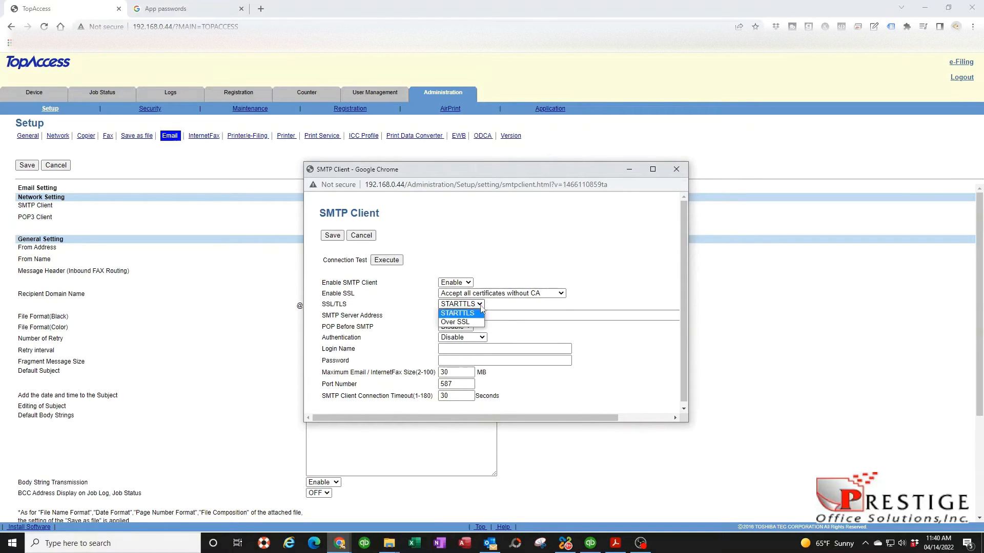
{"action": "left_click", "coordinate": [457, 314]}
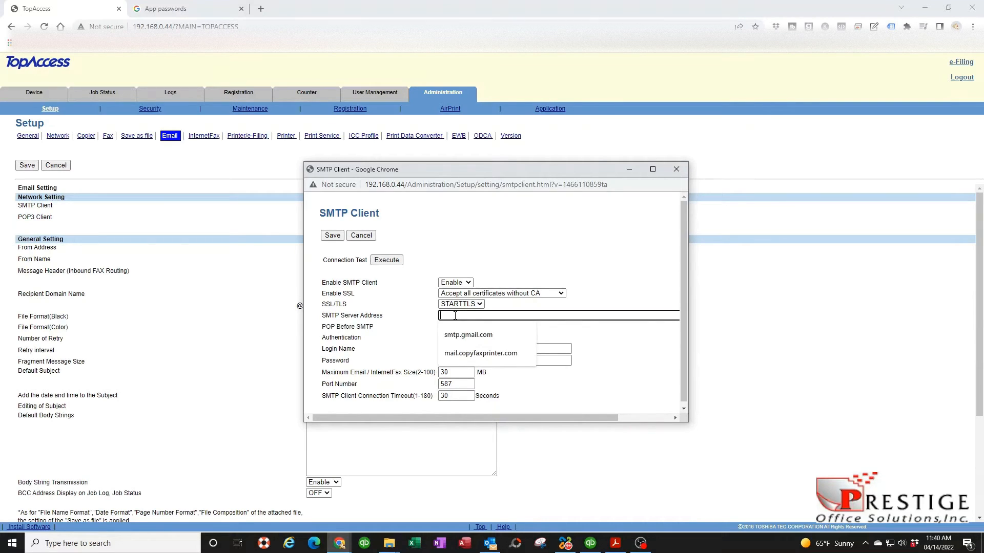
{"action": "type", "text": "smtp.gmail.com"}
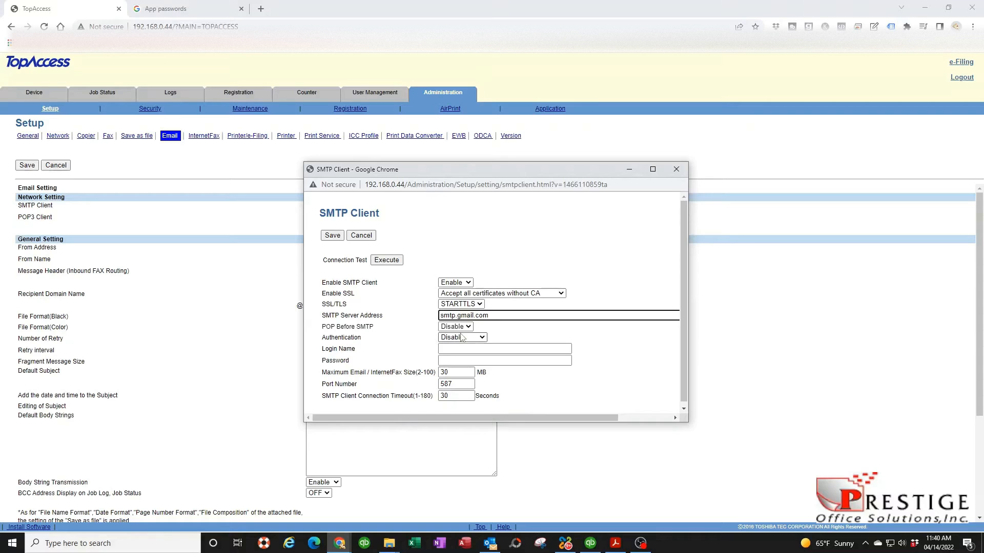
- Set authentication to Login with the Gmail account name and the pasted app password
{"action": "left_click", "coordinate": [462, 337]}
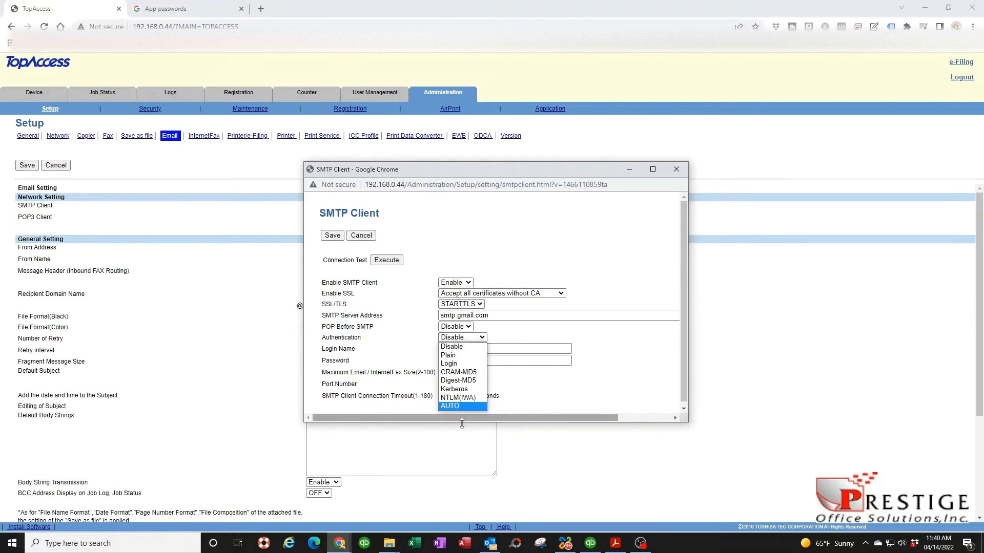
{"action": "left_click", "coordinate": [447, 363]}
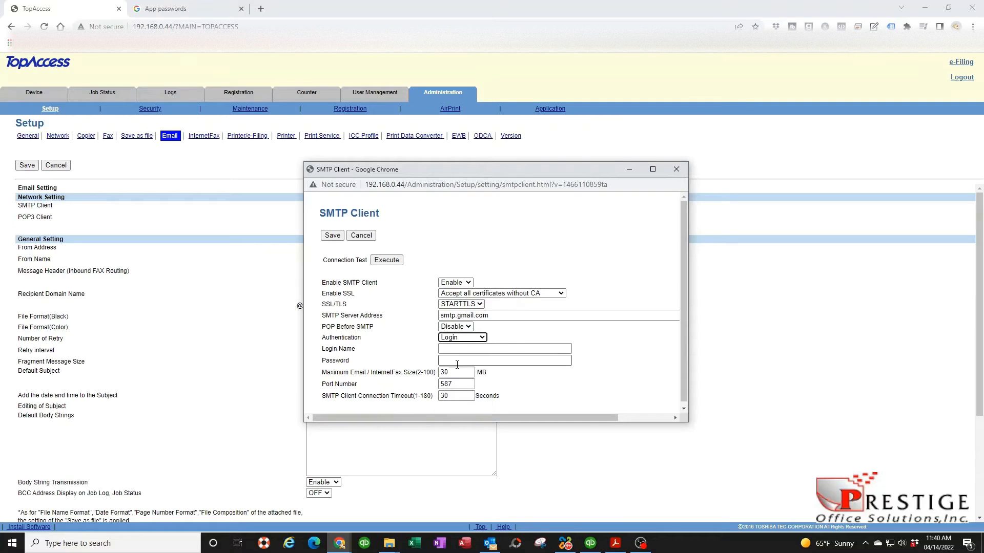
{"action": "left_click", "coordinate": [504, 348]}
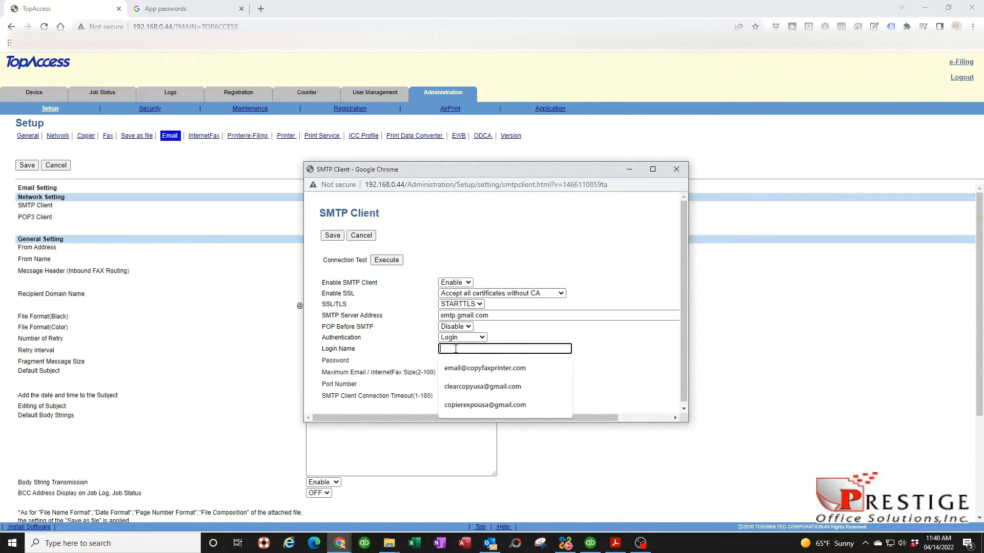
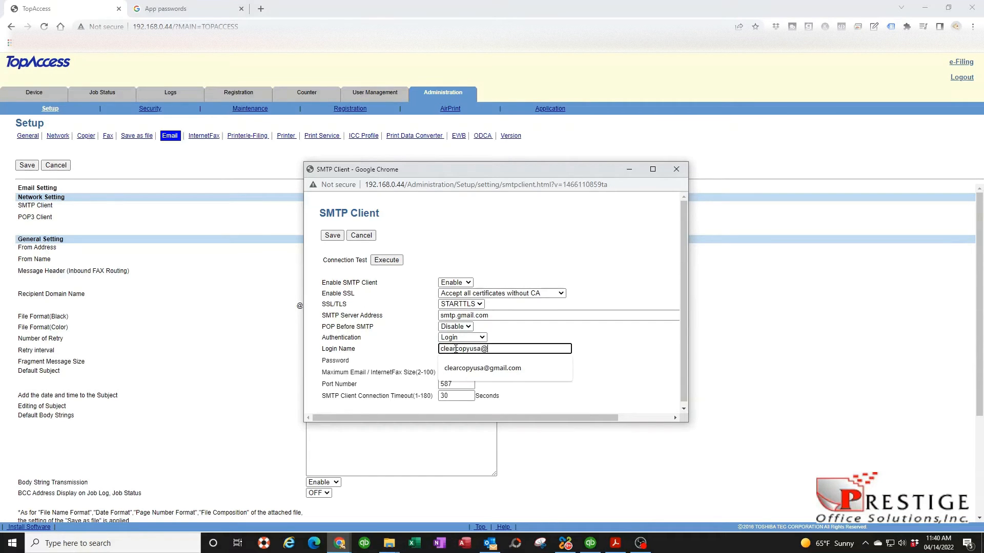
{"action": "left_click", "coordinate": [482, 368]}
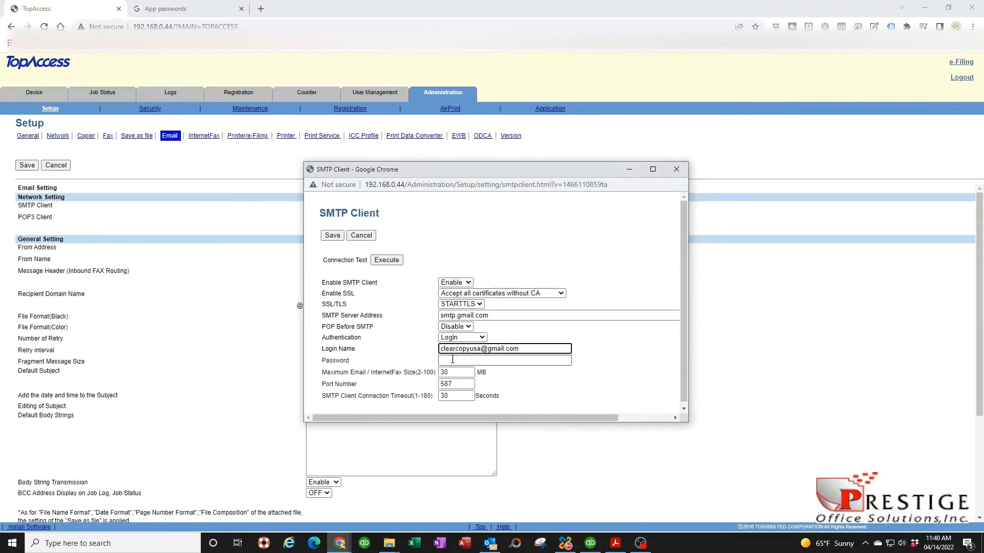
{"action": "left_click", "coordinate": [504, 359]}
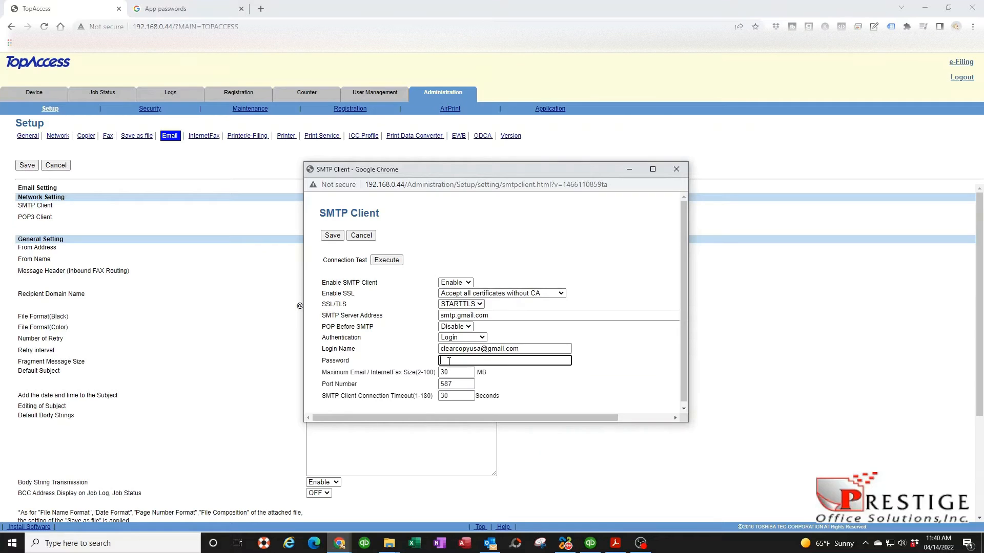
{"action": "right_click", "coordinate": [505, 361]}
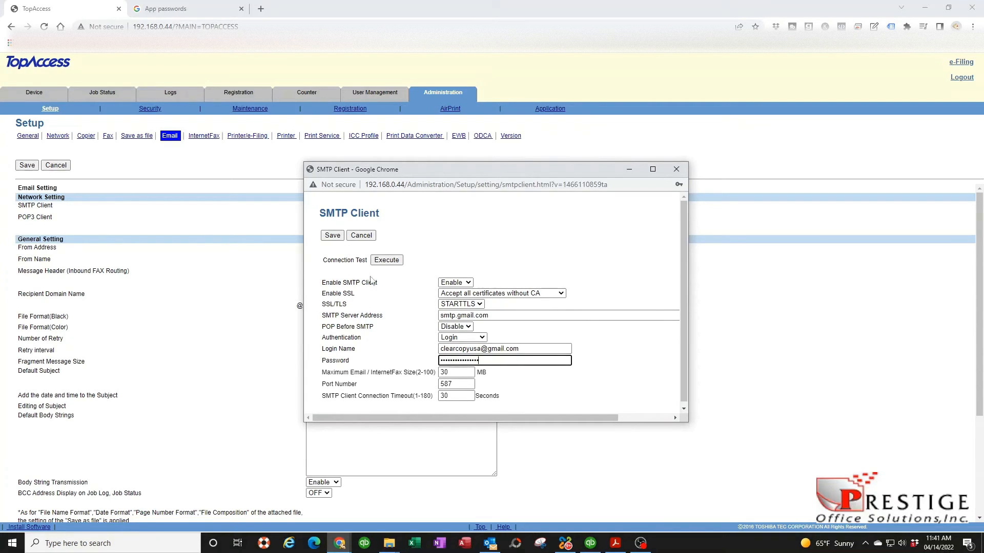
- Run the SMTP connection test to Gmail successfully, then save the SMTP Client settings
{"action": "left_click", "coordinate": [386, 259]}
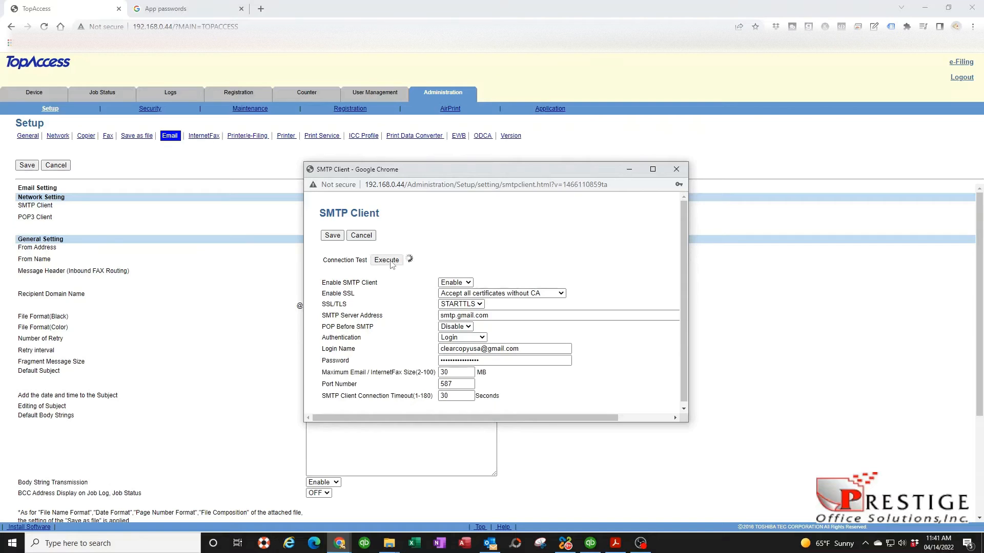
{"action": "left_click", "coordinate": [386, 259]}
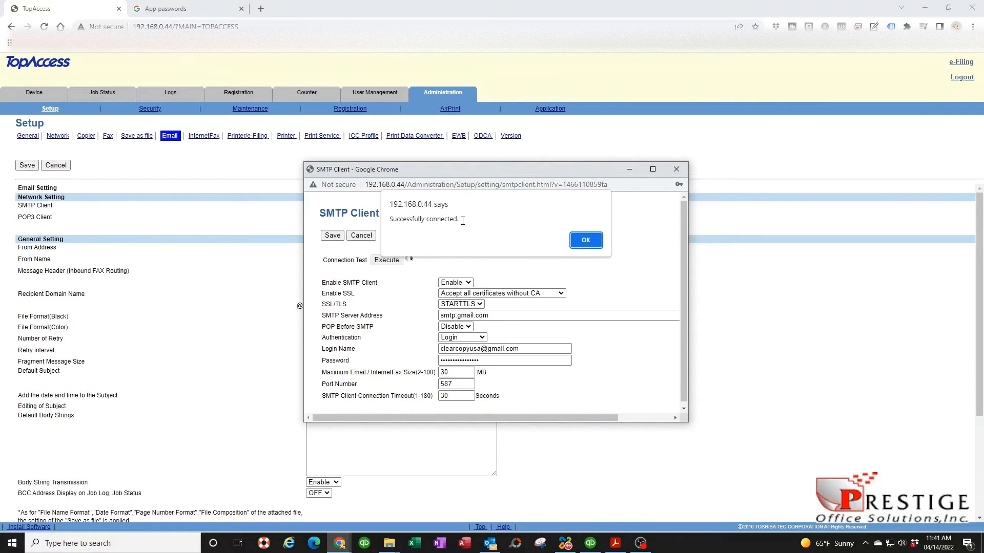
{"action": "left_click", "coordinate": [584, 240]}
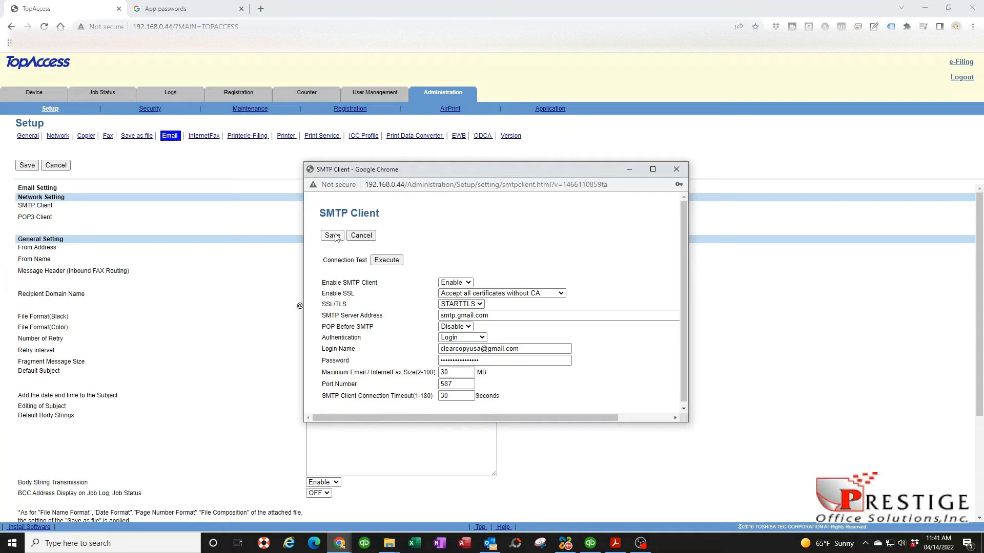
{"action": "left_click", "coordinate": [332, 236]}
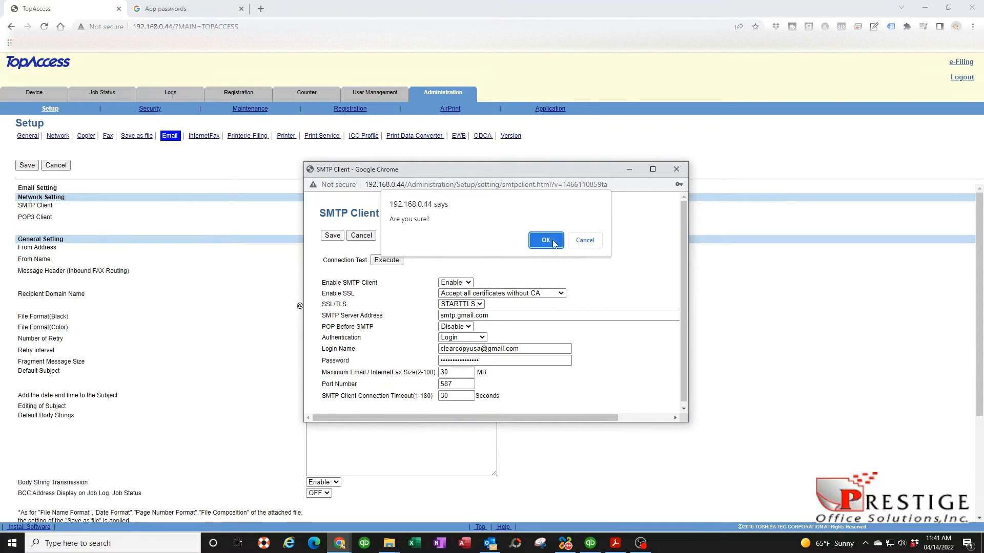
{"action": "left_click", "coordinate": [544, 239]}
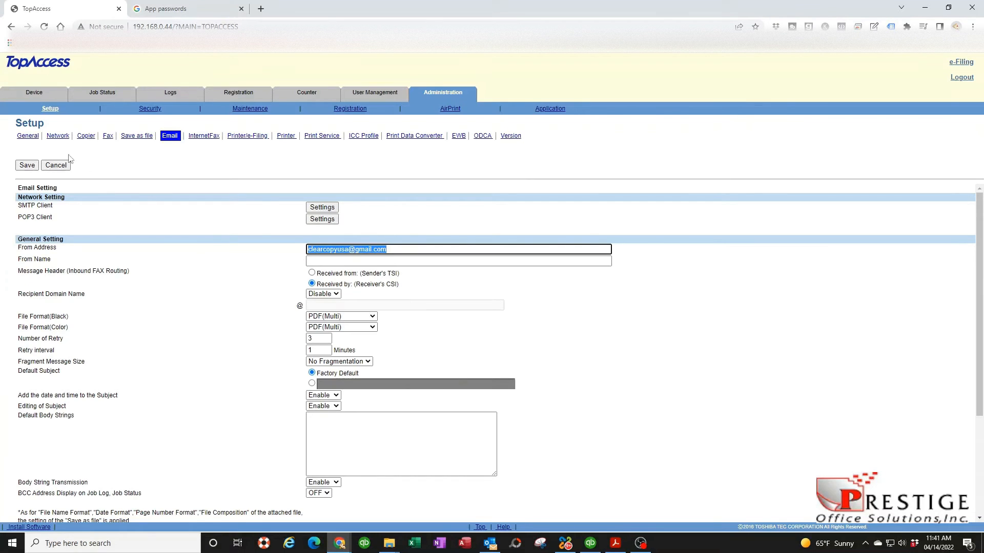
- Save the Email setup with the Gmail From Address and confirm the prompt
{"action": "left_click", "coordinate": [27, 165]}
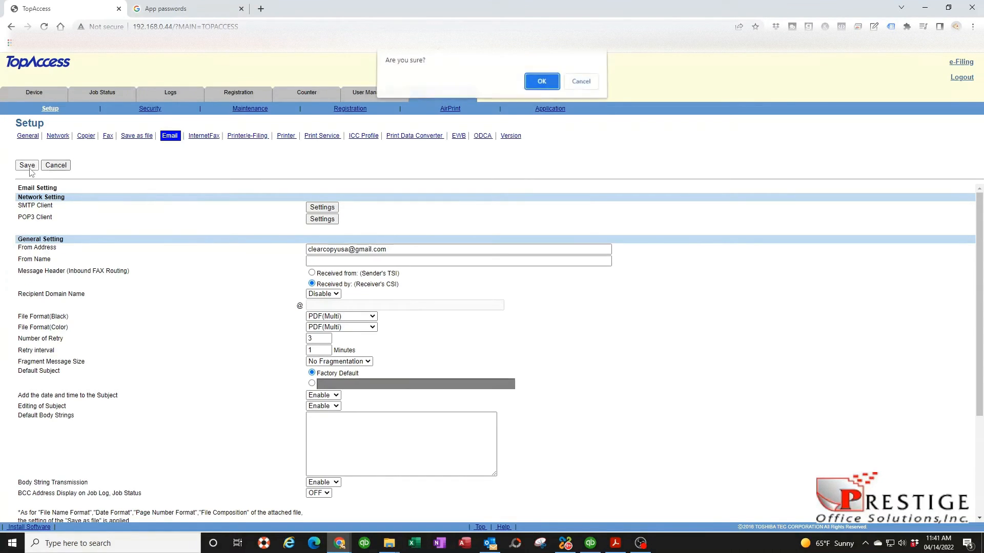
{"action": "left_click", "coordinate": [541, 81]}
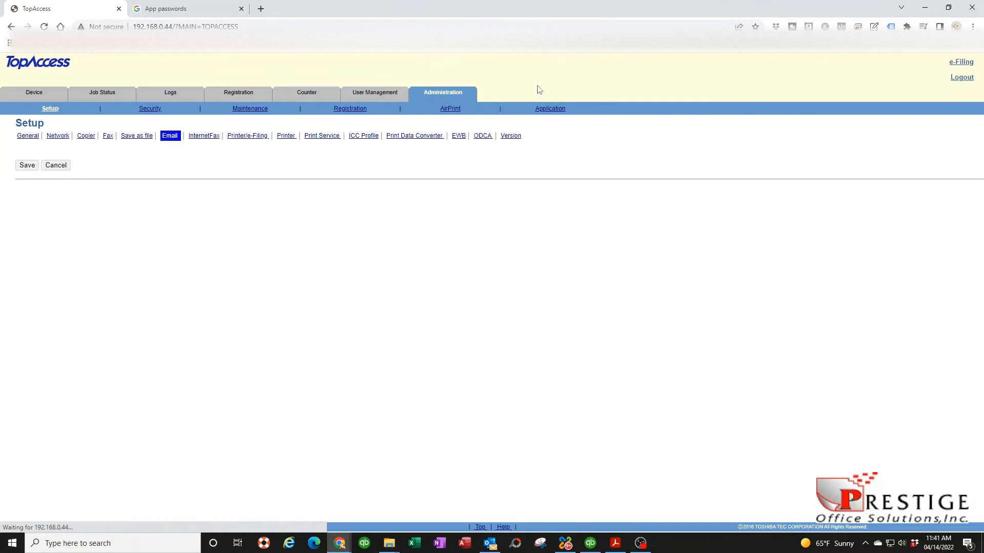
{"action": "left_click", "coordinate": [170, 135]}
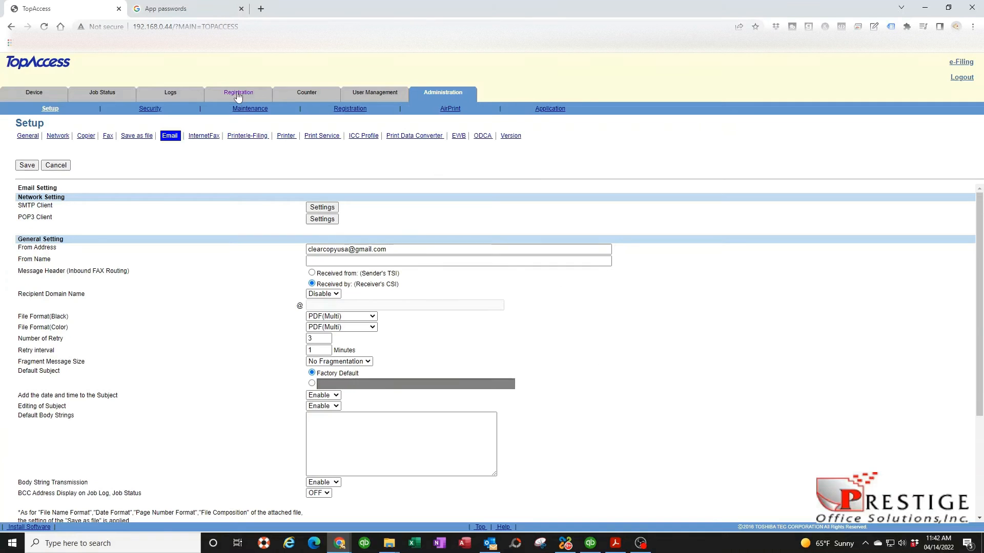
- Go to Registration, Public Template Groups, and start editing blank template slot 2
{"action": "left_click", "coordinate": [238, 93]}
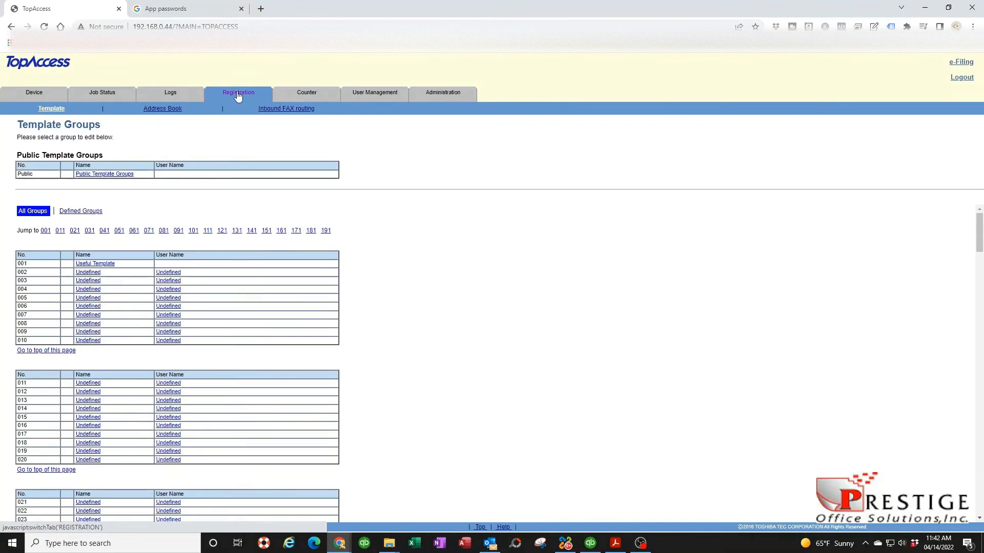
{"action": "left_click", "coordinate": [104, 174]}
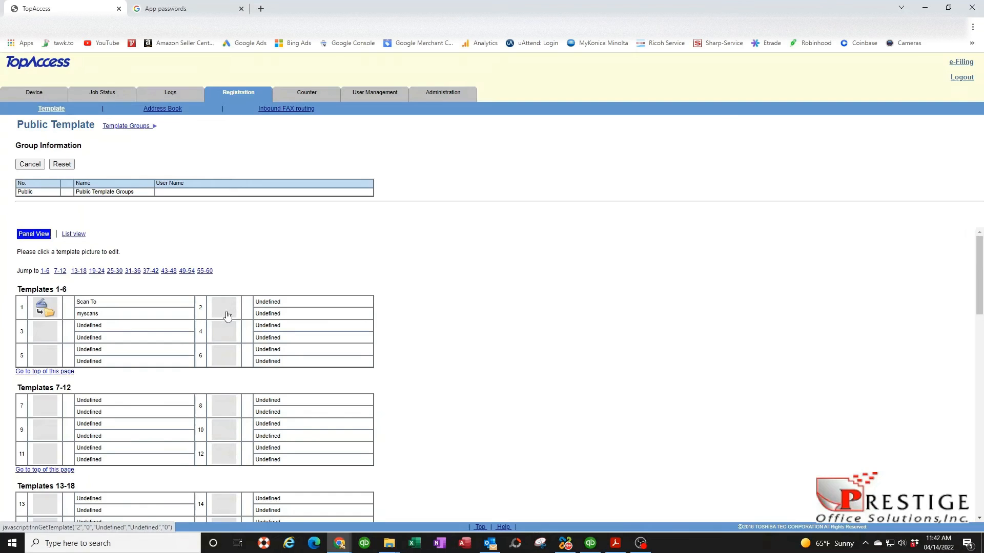
{"action": "left_click", "coordinate": [224, 314]}
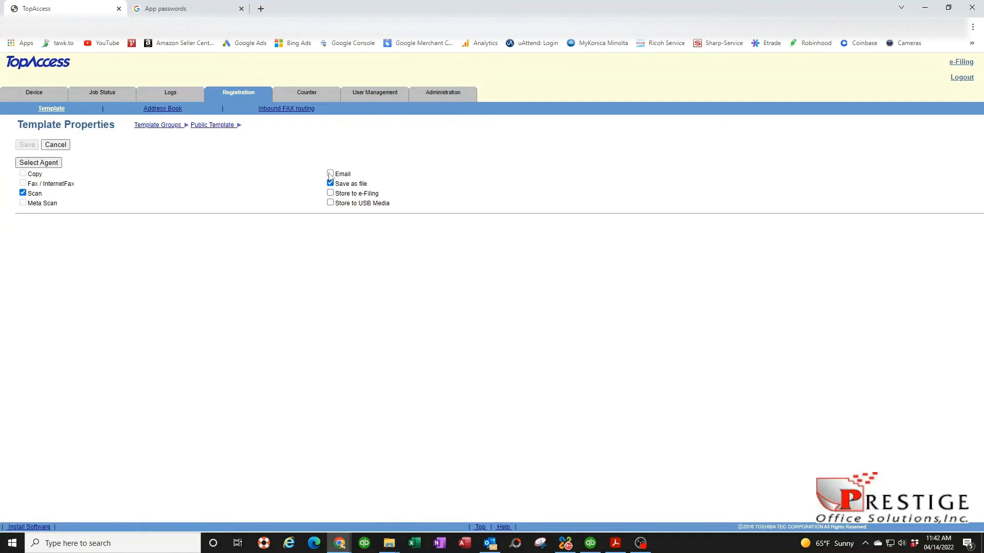
- Switch the template to the Email agent, set Caption2 to 'My E-mail', and go to the TO destination
{"action": "left_click", "coordinate": [330, 174]}
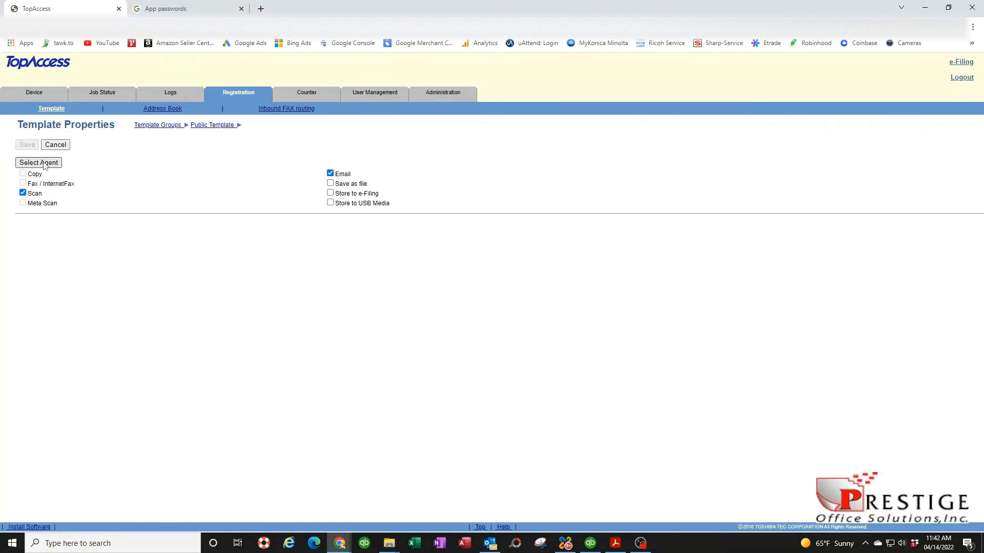
{"action": "left_click", "coordinate": [38, 163]}
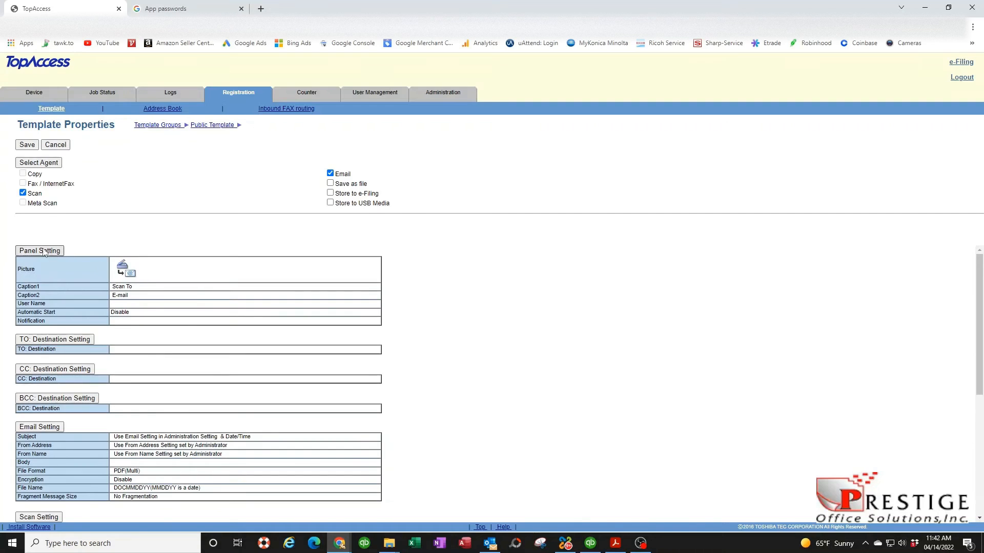
{"action": "mouse_move", "coordinate": [40, 251]}
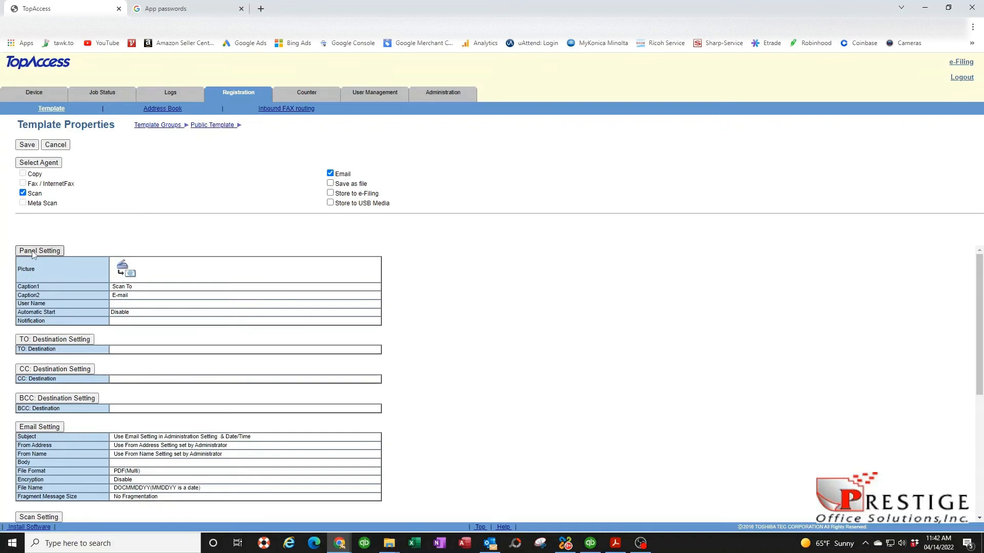
{"action": "left_click", "coordinate": [40, 250]}
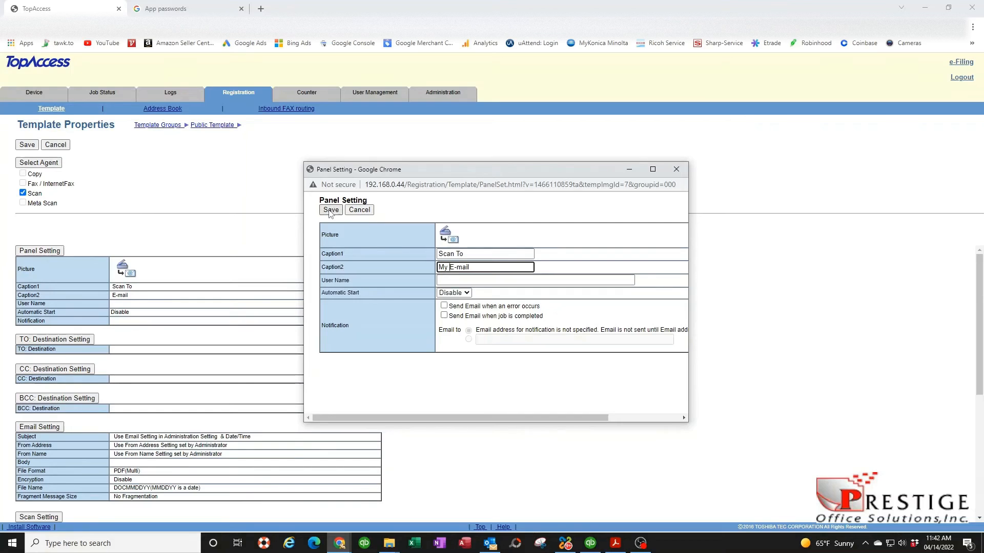
{"action": "left_click", "coordinate": [330, 210]}
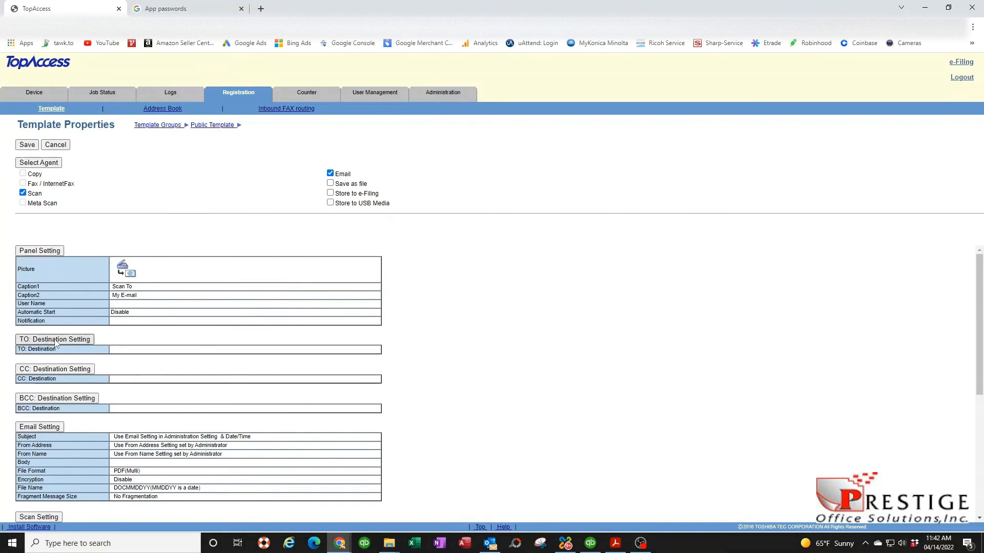
{"action": "left_click", "coordinate": [54, 339]}
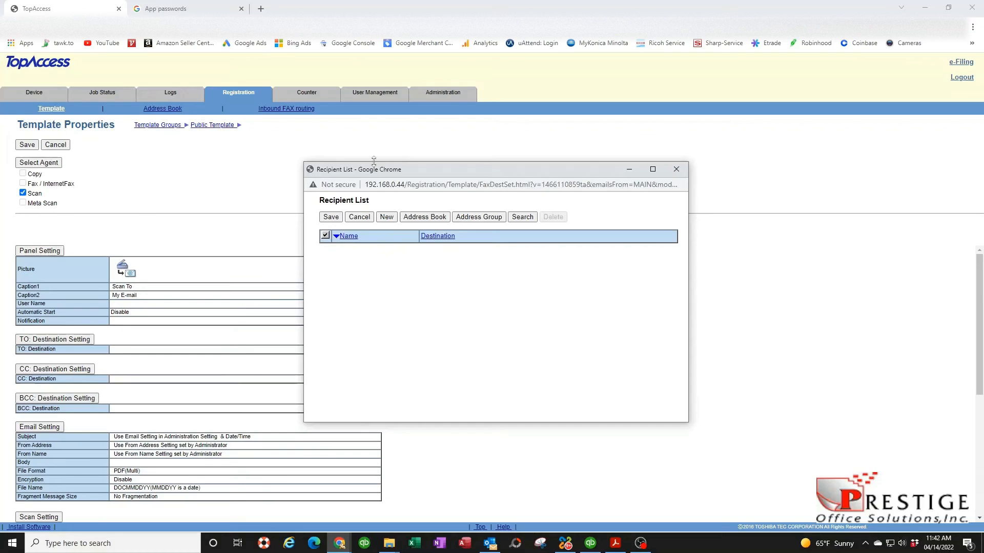
{"action": "left_click", "coordinate": [424, 217]}
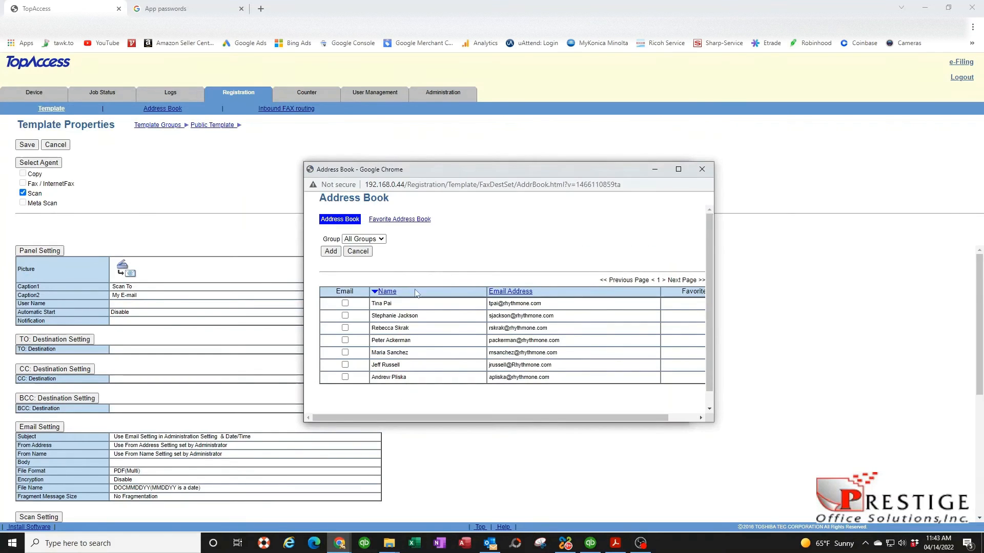
{"action": "left_click", "coordinate": [356, 251]}
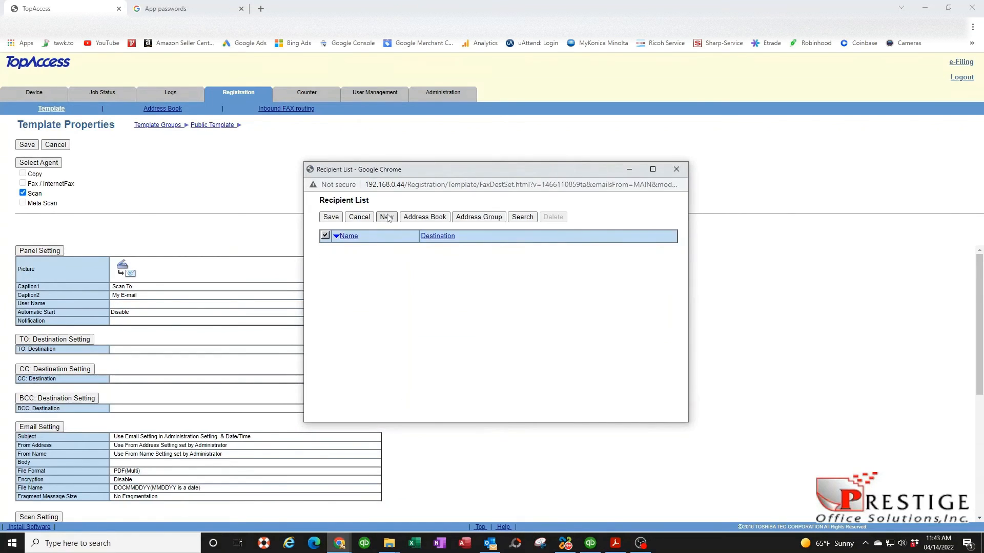
{"action": "left_click", "coordinate": [386, 216]}
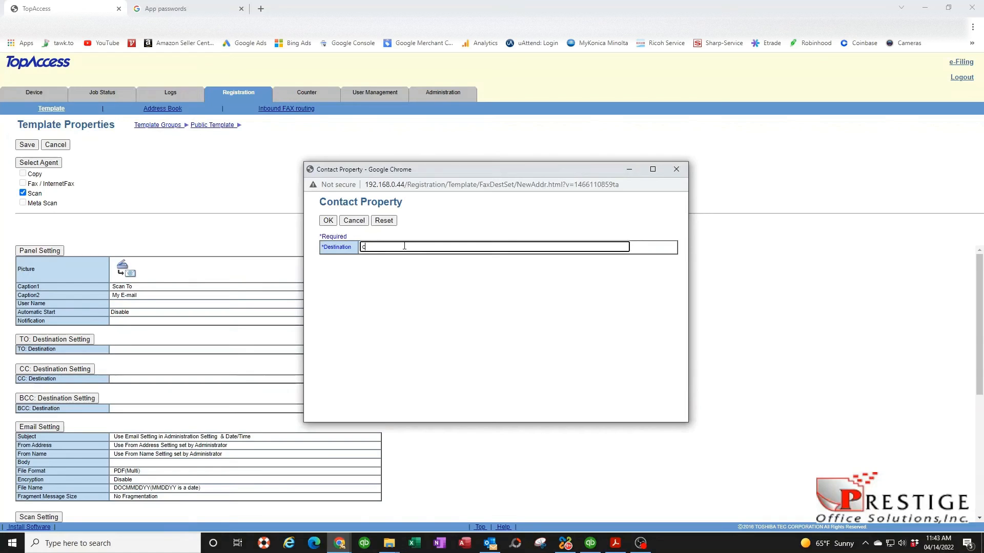
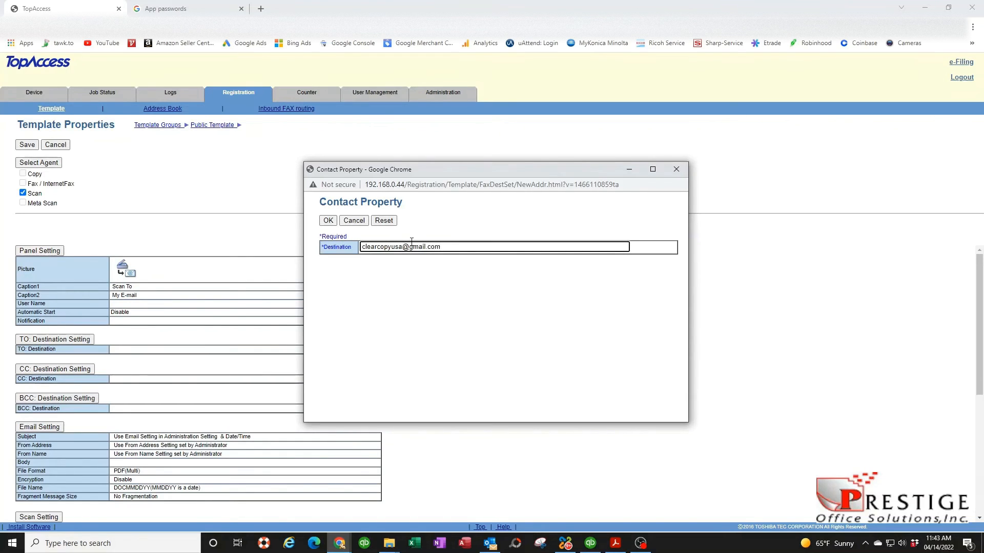
{"action": "left_click", "coordinate": [328, 220]}
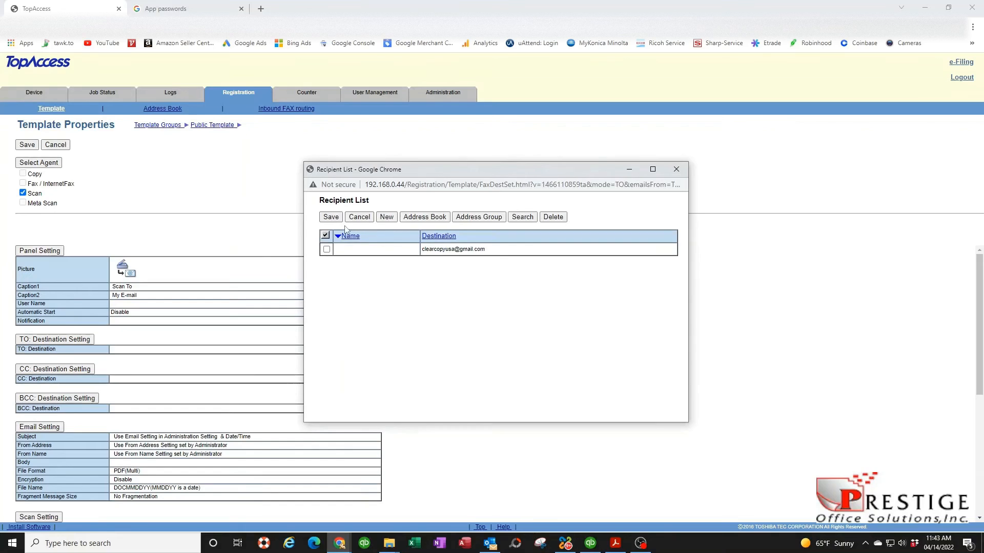
{"action": "left_click", "coordinate": [330, 216]}
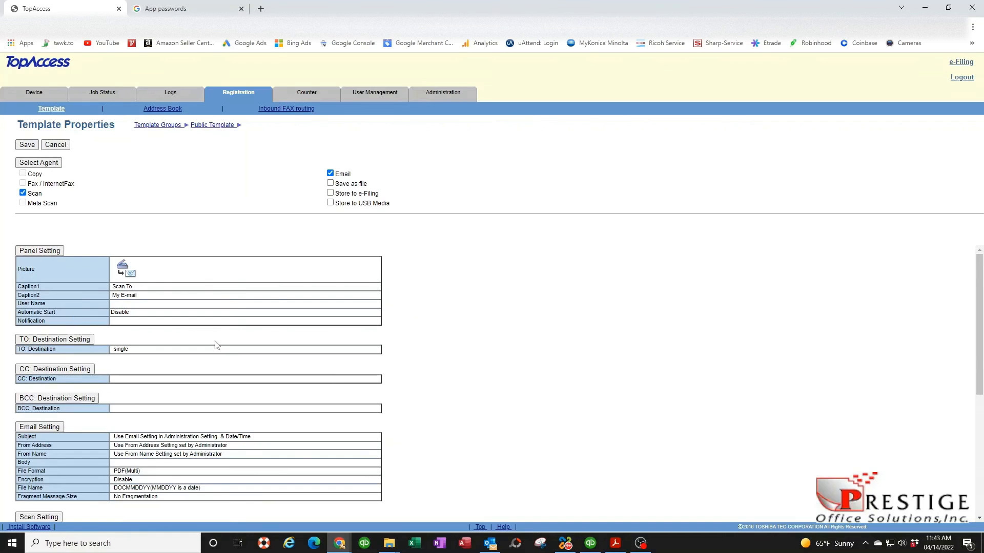
- Review the template settings and save so slot 2 shows as Scan To 'My E-mail'
{"action": "scroll", "scroll_direction": "down", "scroll_amount": 3}
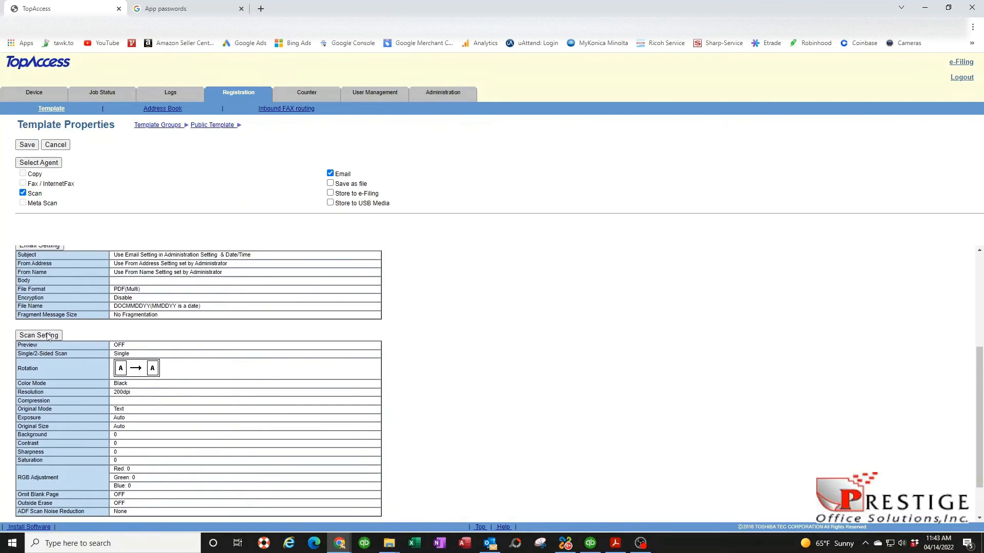
{"action": "scroll", "scroll_direction": "down", "scroll_amount": 3}
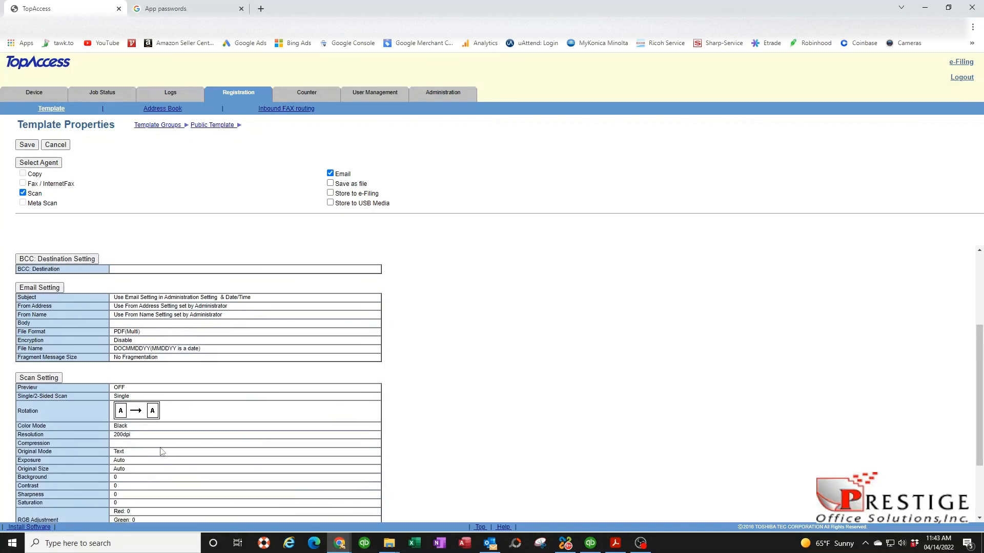
{"action": "scroll", "scroll_direction": "up", "scroll_amount": 3}
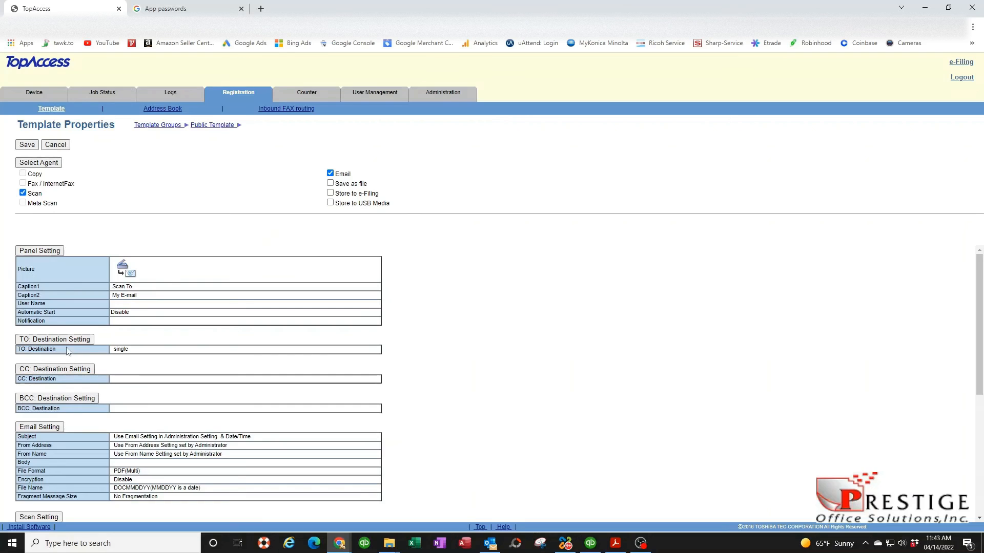
{"action": "left_click", "coordinate": [27, 144]}
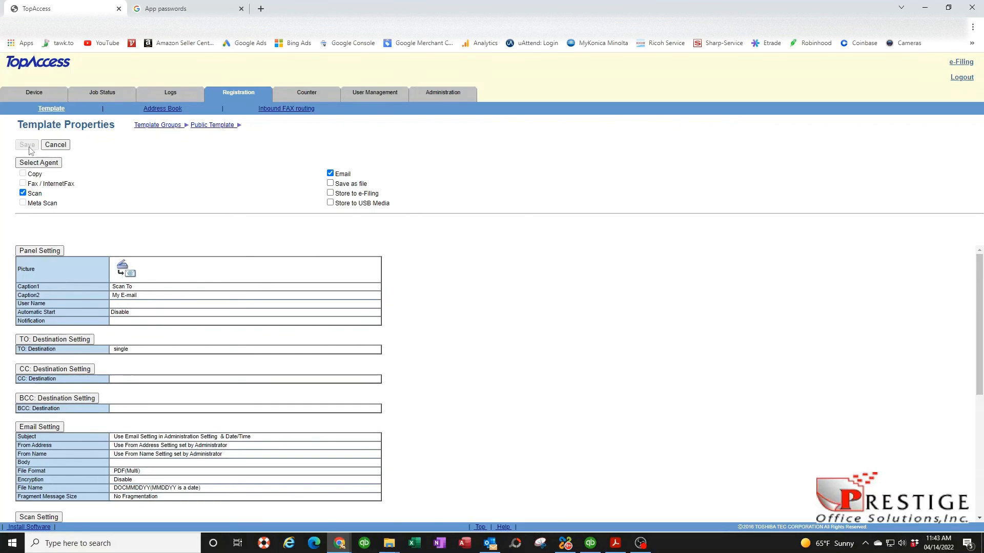
{"action": "left_click", "coordinate": [56, 144]}
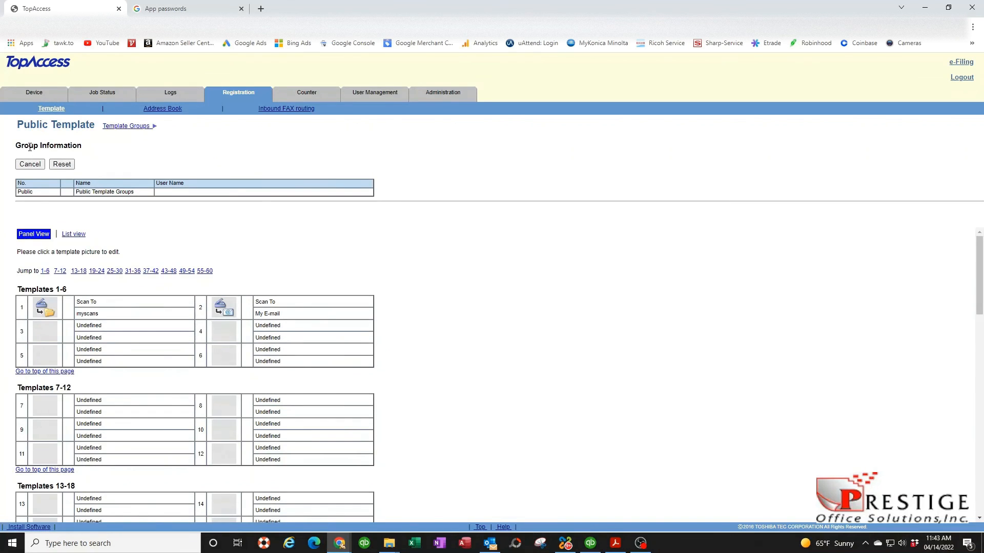